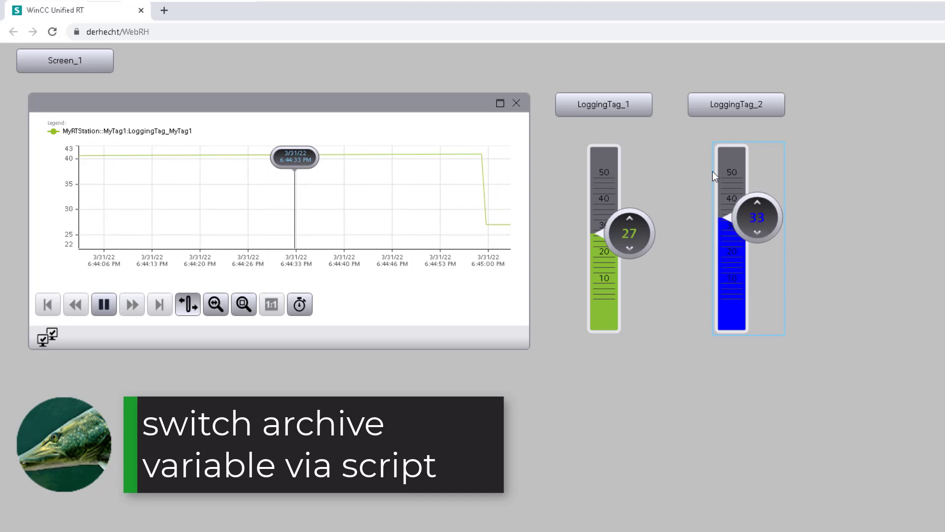
# Begin Button_4's click script with Screen.Items( and insert Trend control_1 as its item
pyautogui.click(736, 104)
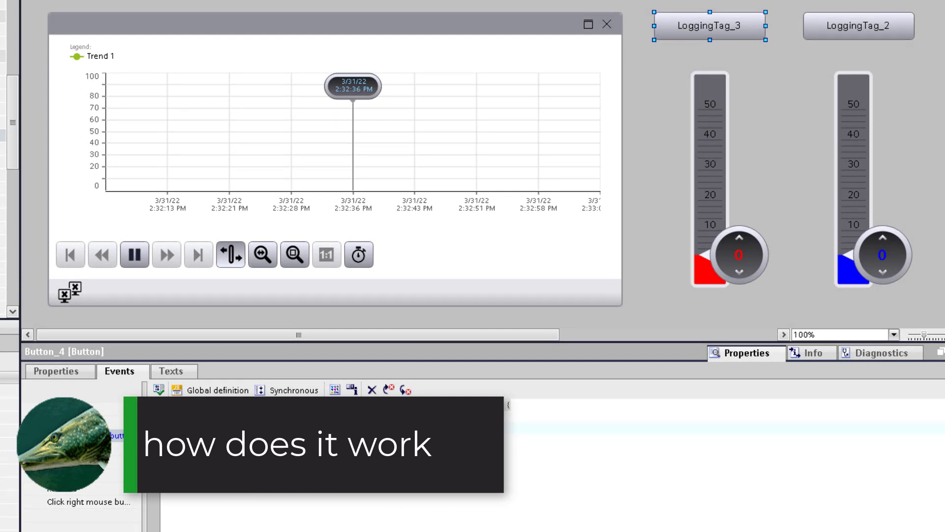
pyautogui.write('Screen')
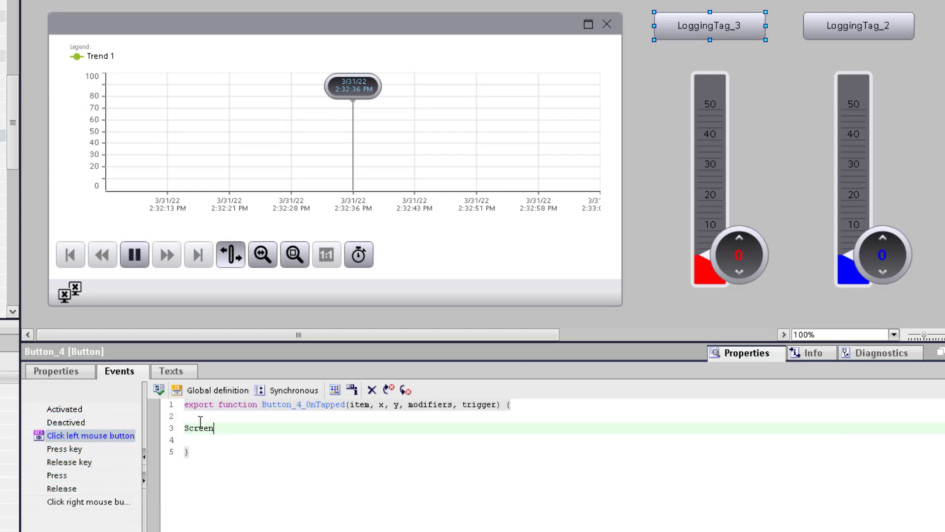
pyautogui.write('.Items(')
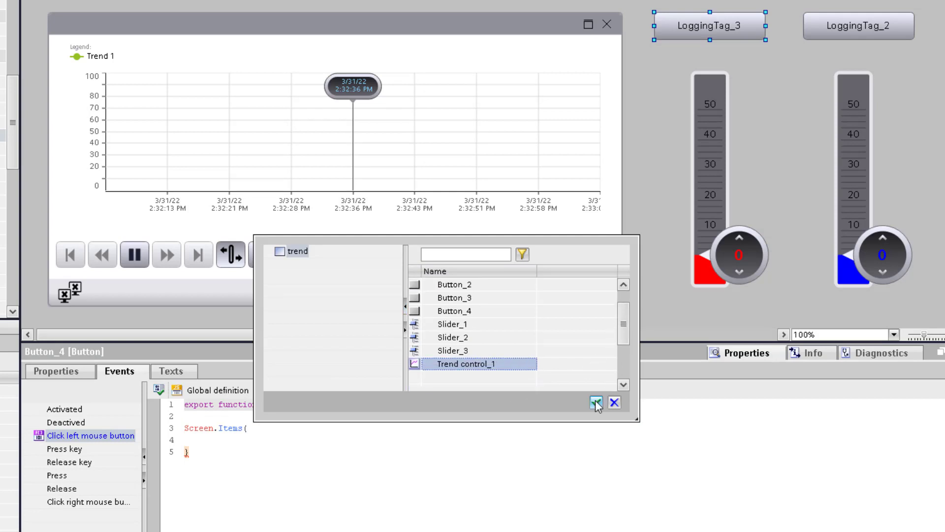
pyautogui.click(595, 402)
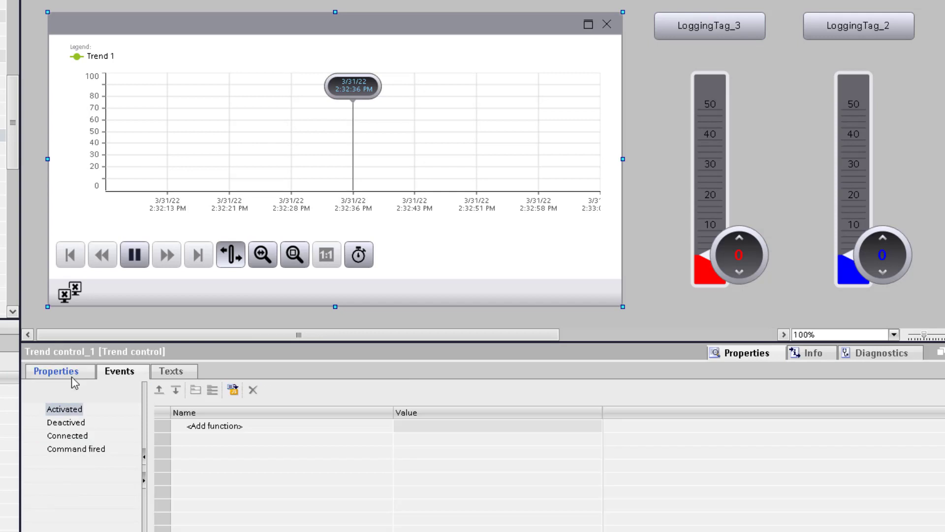
# Copy the property name of the trend control's Source property from its Properties view
pyautogui.click(57, 371)
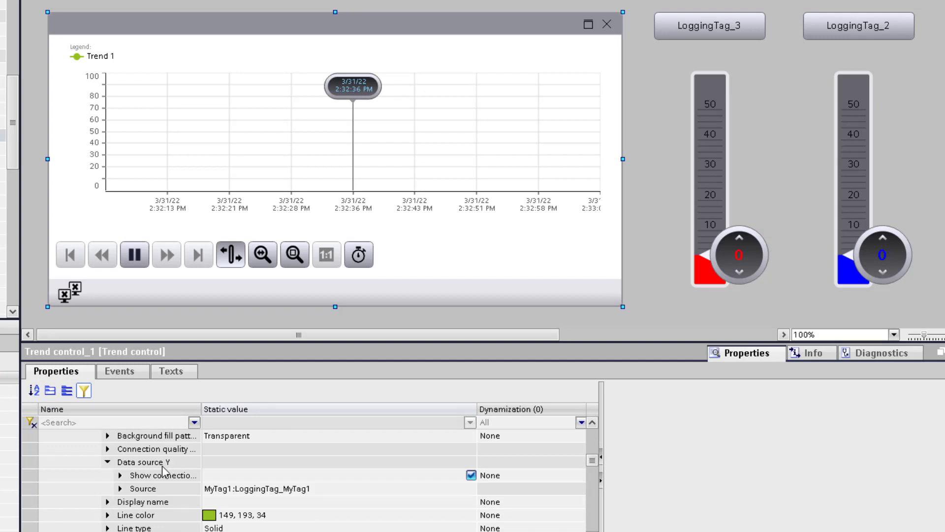
pyautogui.rightClick(139, 489)
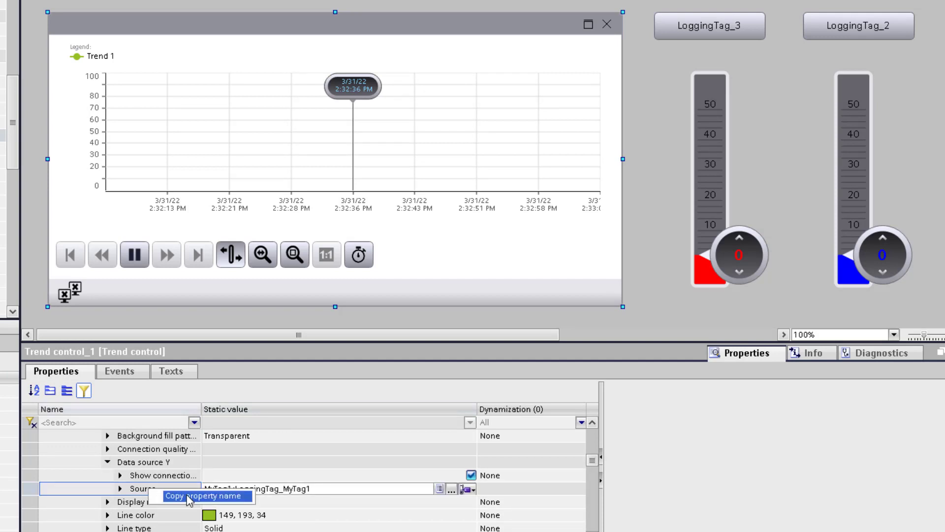
pyautogui.click(709, 25)
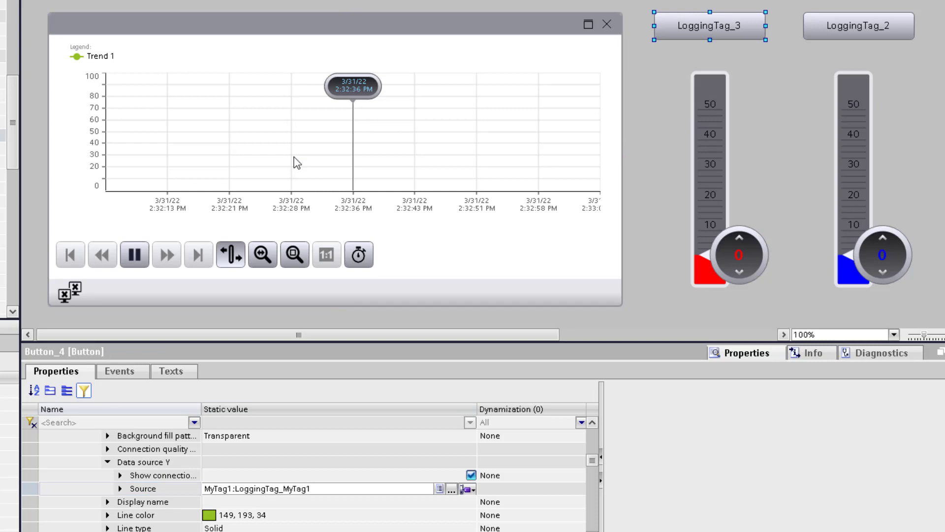
# Continue the script with .TrendAreas[0].Trends[0].DataSourceY.Source = "MyRTStation::MyTa..."
pyautogui.click(119, 371)
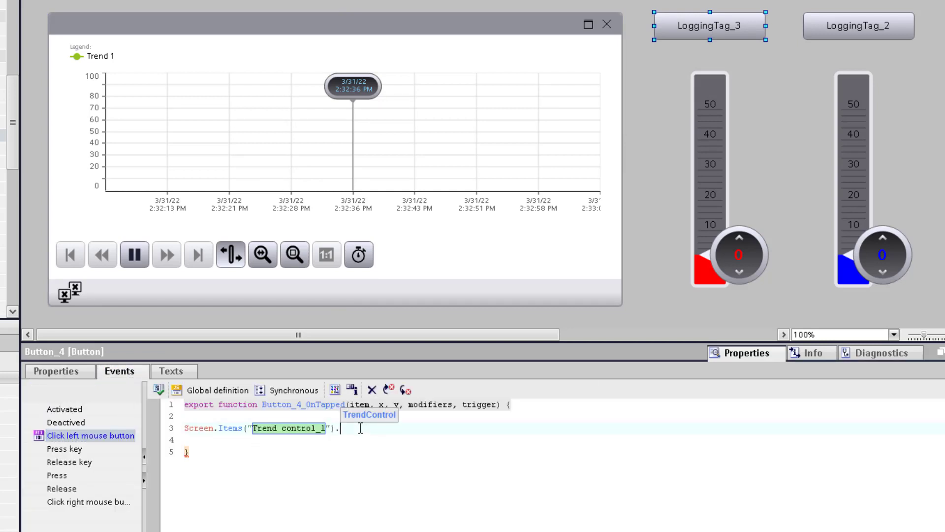
pyautogui.write('TrendAreas[0].Trends[0].DataSourceY.Source =')
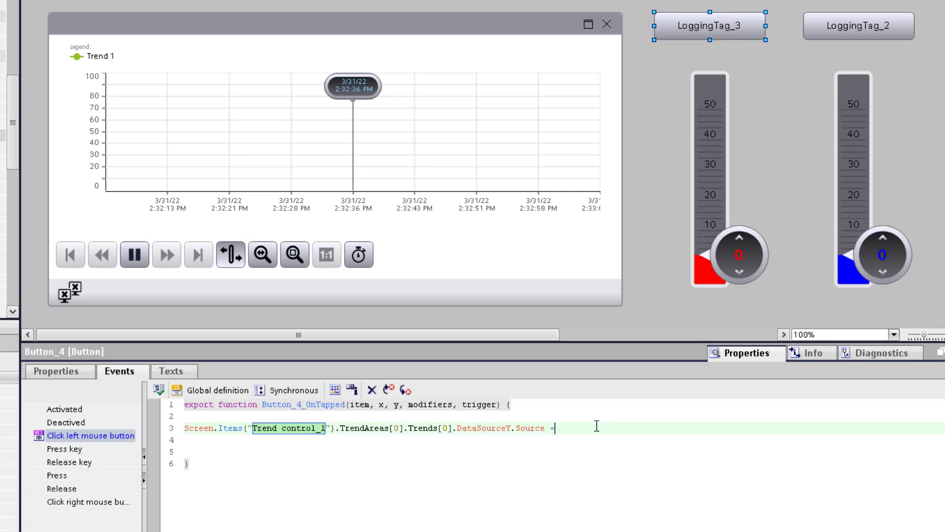
pyautogui.write('"";')
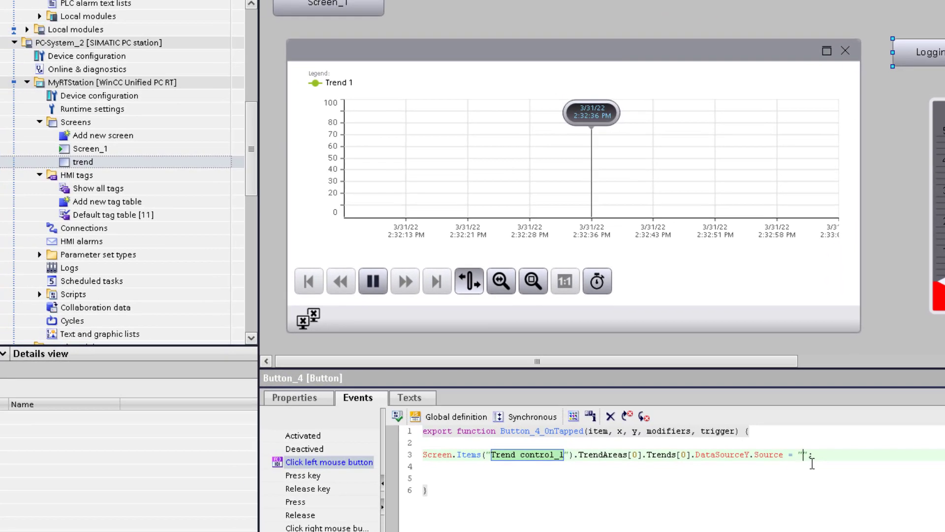
pyautogui.write('MyRT')
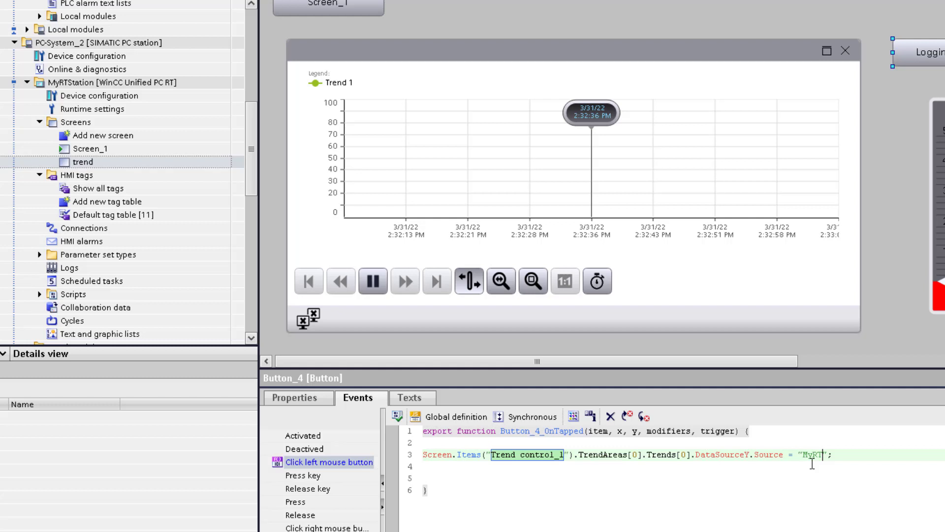
pyautogui.write('Station:')
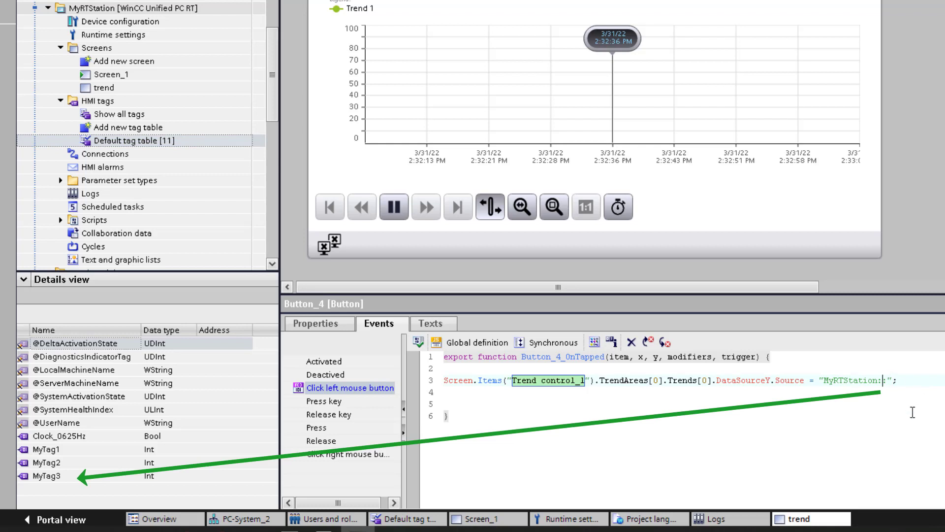
pyautogui.write(':MyTa')
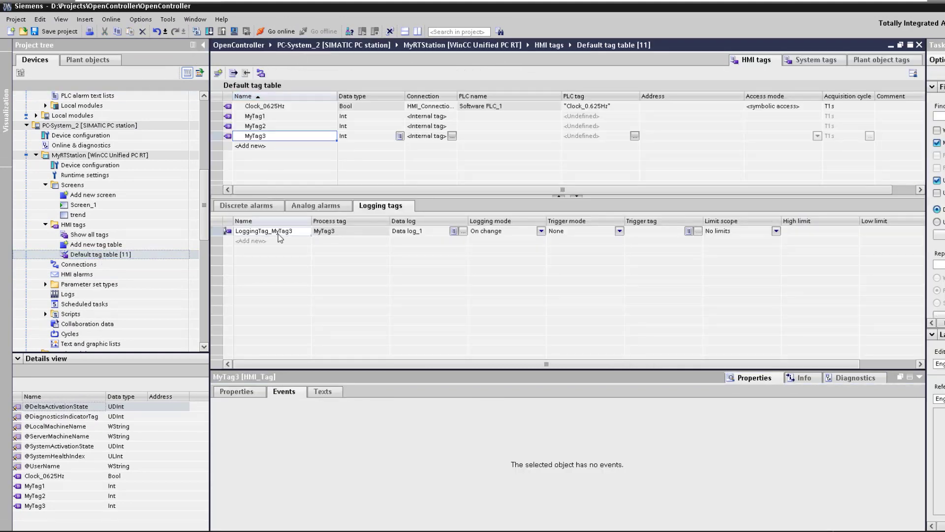
# Look up MyTag3's logging tag in the Default tag table to complete the source as MyRTStation::MyTag3:LoggingTag_MyTag3
pyautogui.click(256, 125)
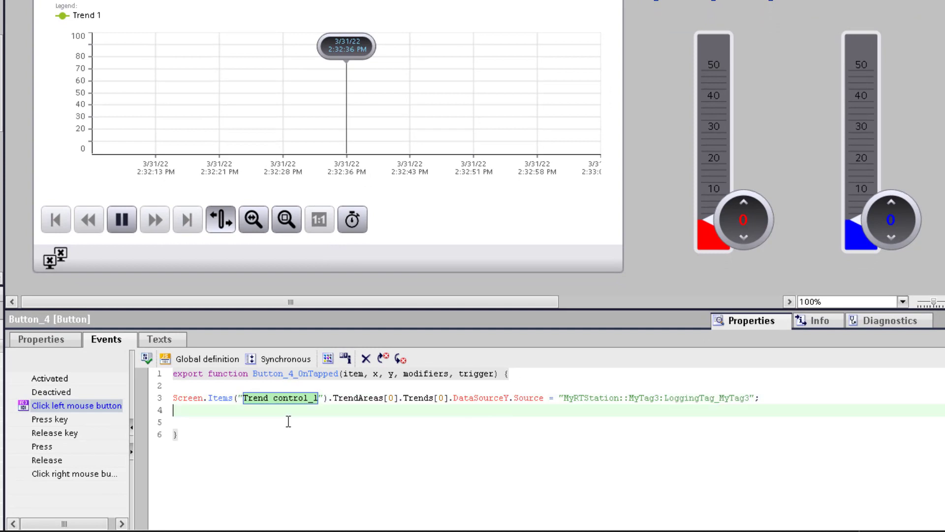
pyautogui.moveTo(427, 430)
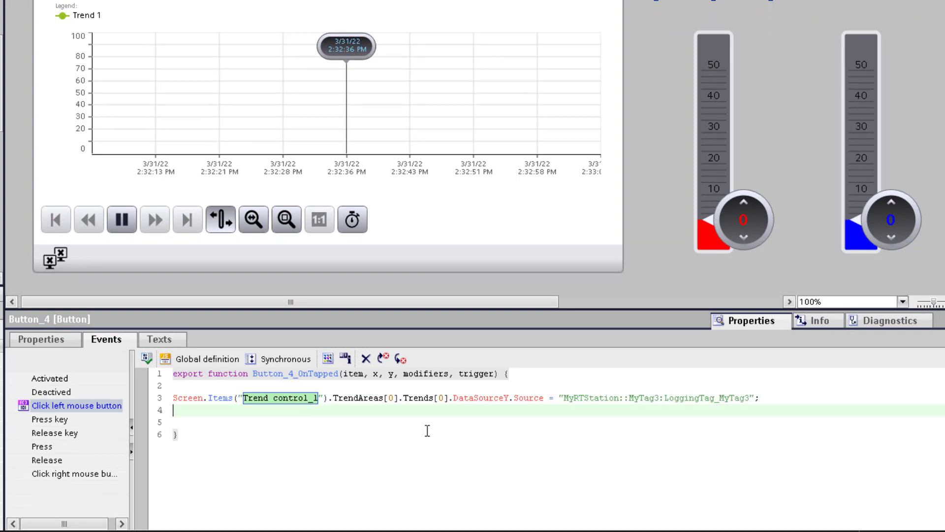
# Add a script line setting Trends[0].LineColor = HMIRuntime.Math.RGB(255,0,0,255) to colour the trend red
pyautogui.tripleClick(426, 397)
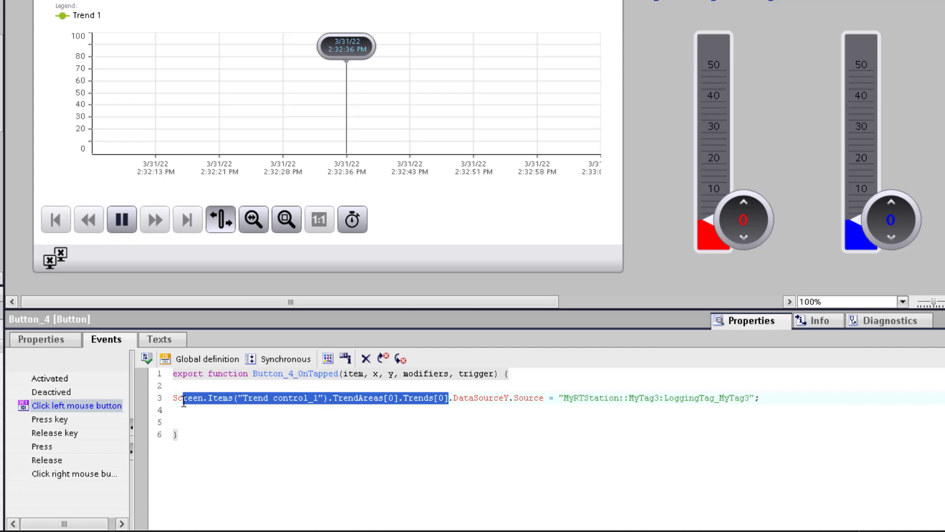
pyautogui.write('Screen.Items("Trend control_1").TrendAreas[0].Trends[0]')
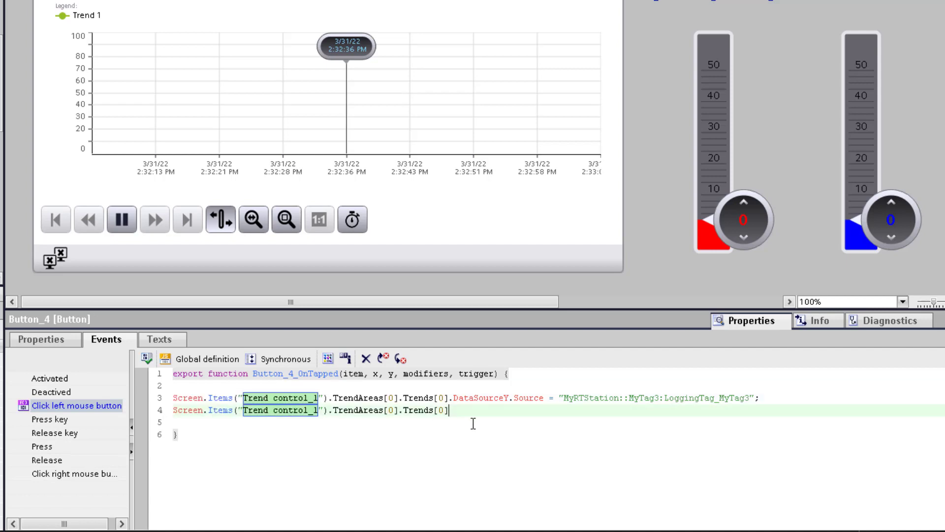
pyautogui.write('L')
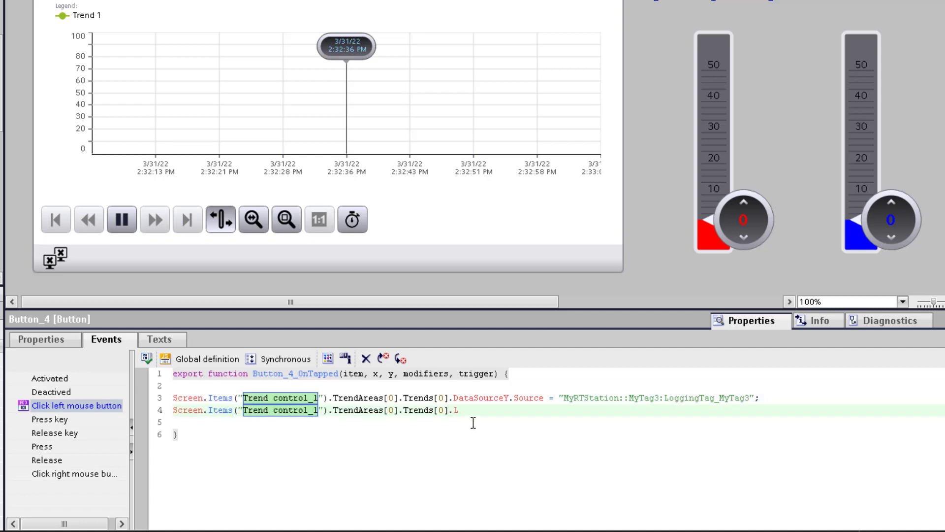
pyautogui.write('ineColor =')
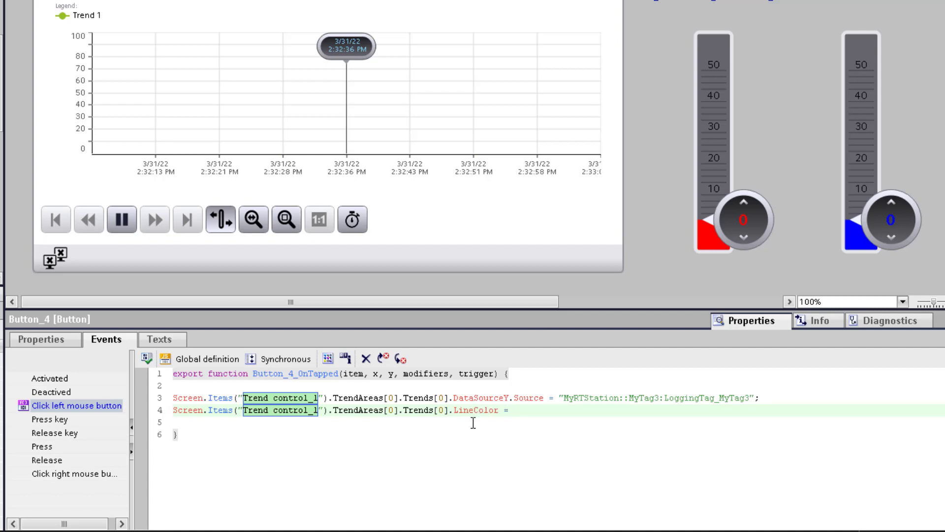
pyautogui.write('H')
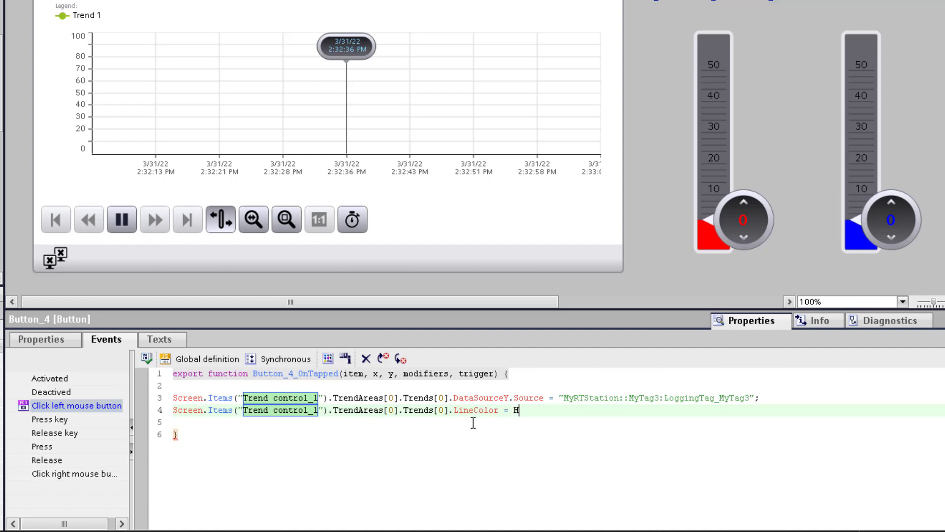
pyautogui.write('MIRuntime')
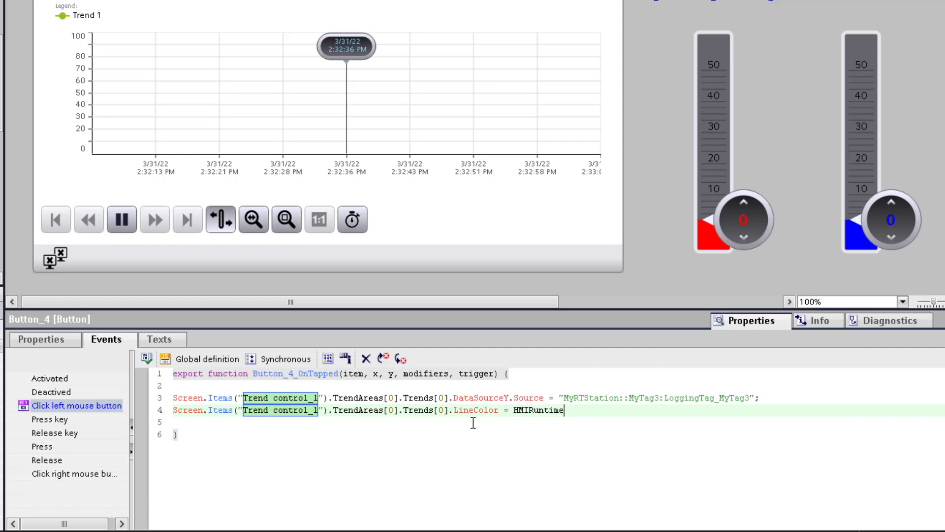
pyautogui.write('.Math')
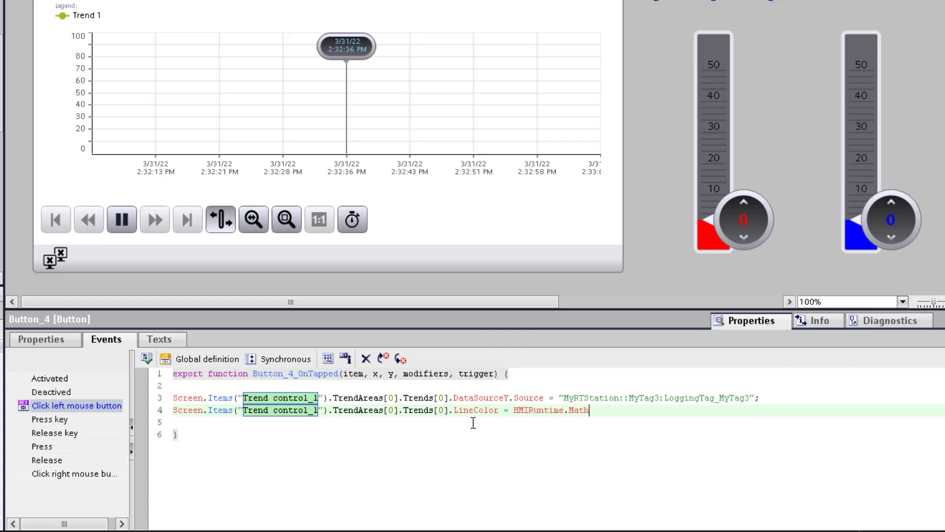
pyautogui.write('RGB')
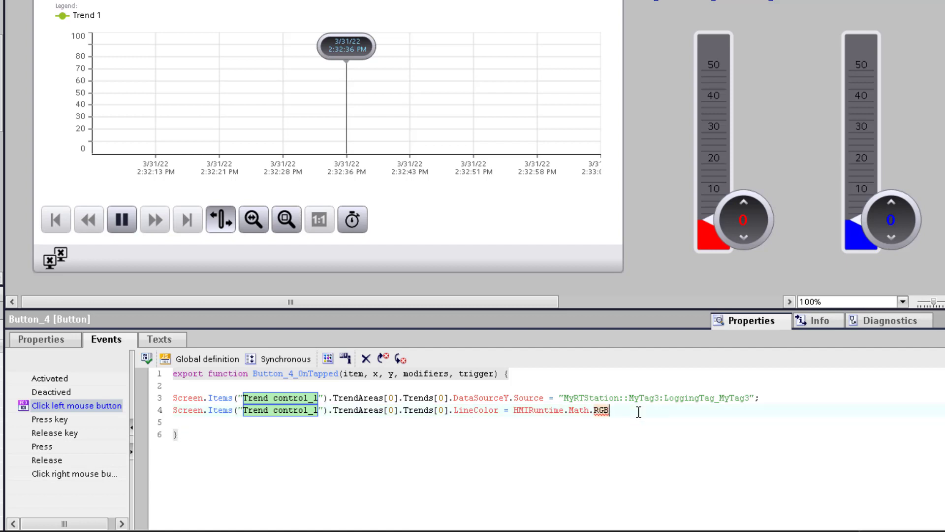
pyautogui.write('();')
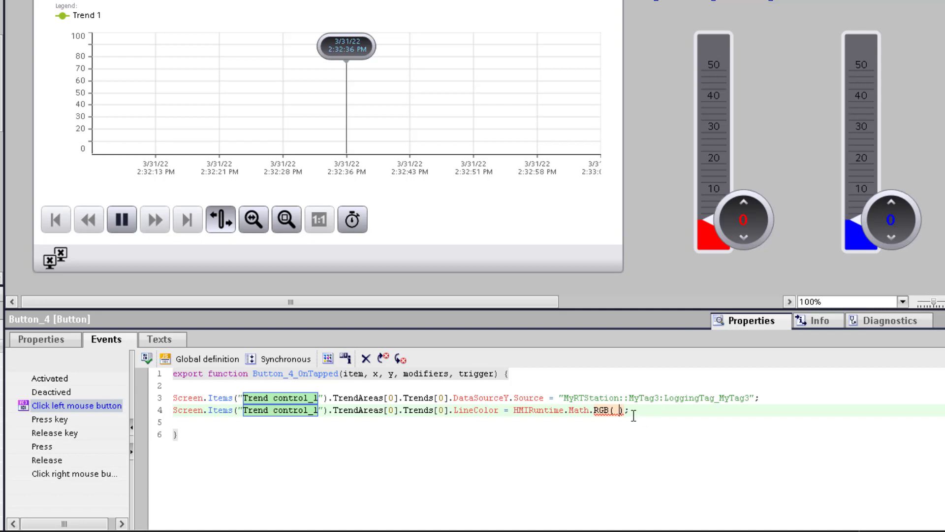
pyautogui.write('255,')
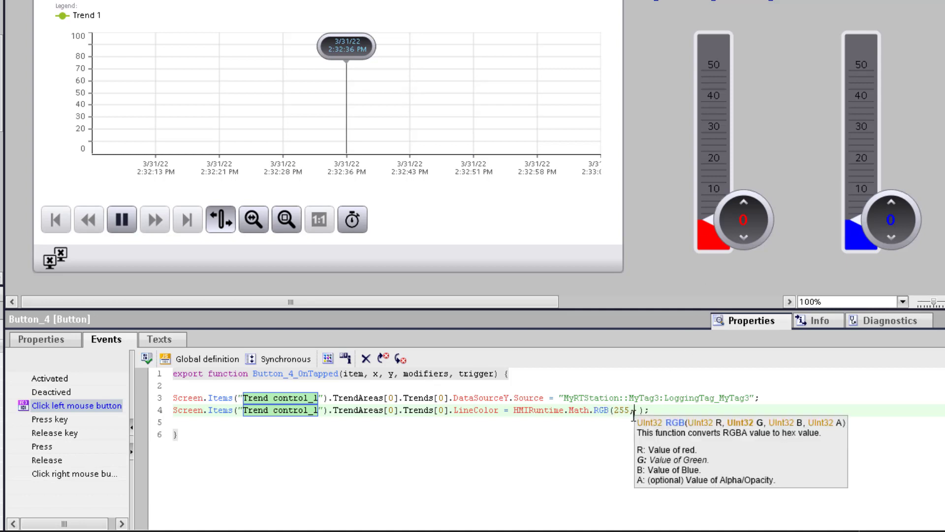
pyautogui.write('0,')
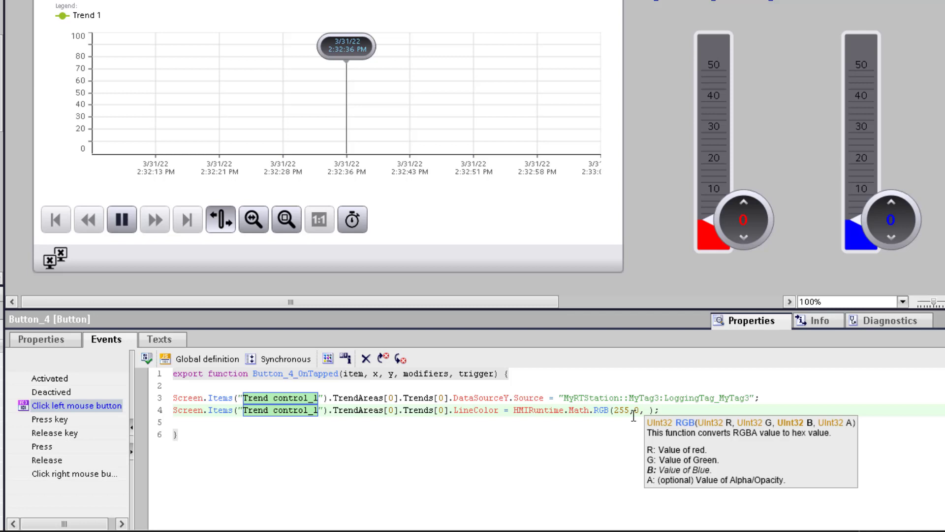
pyautogui.write('0,255')
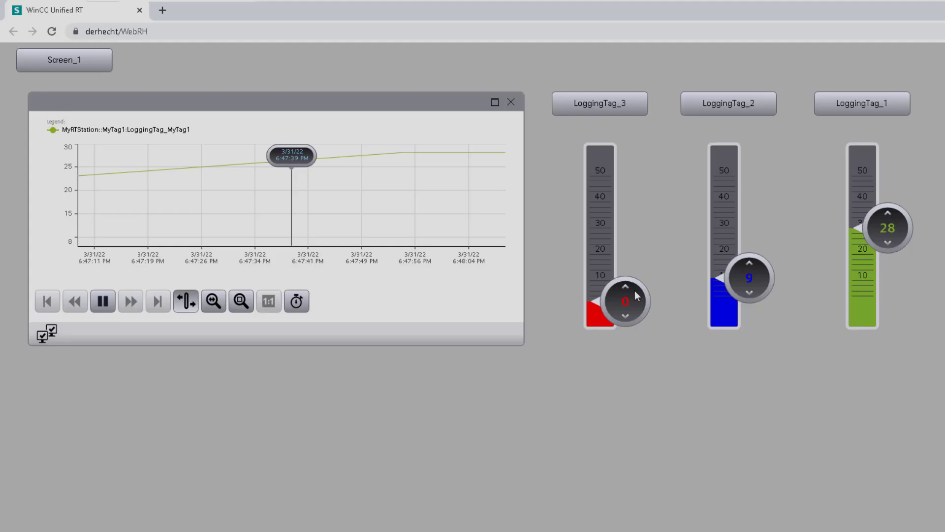
# Use the LoggingTag_2 runtime button so the trend shows LoggingTag_MyTag2, then return to the trend control properties
pyautogui.click(600, 103)
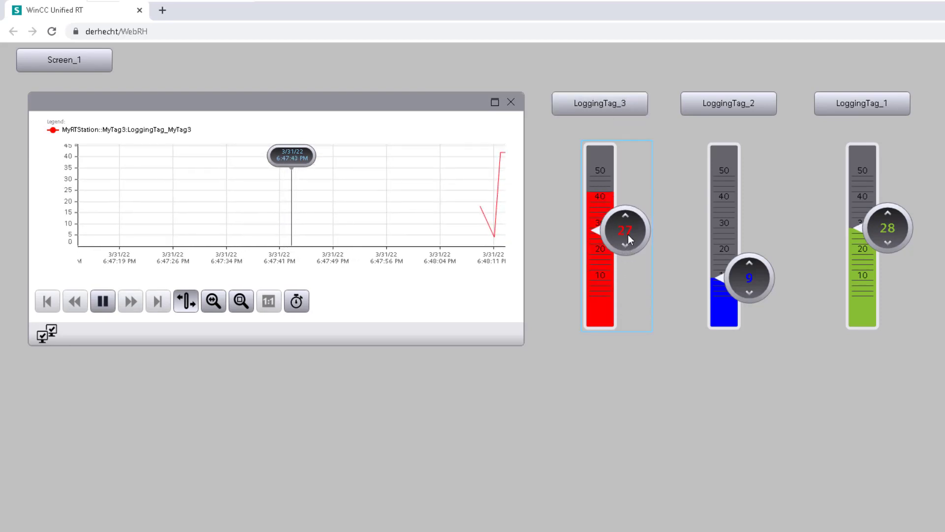
pyautogui.click(729, 104)
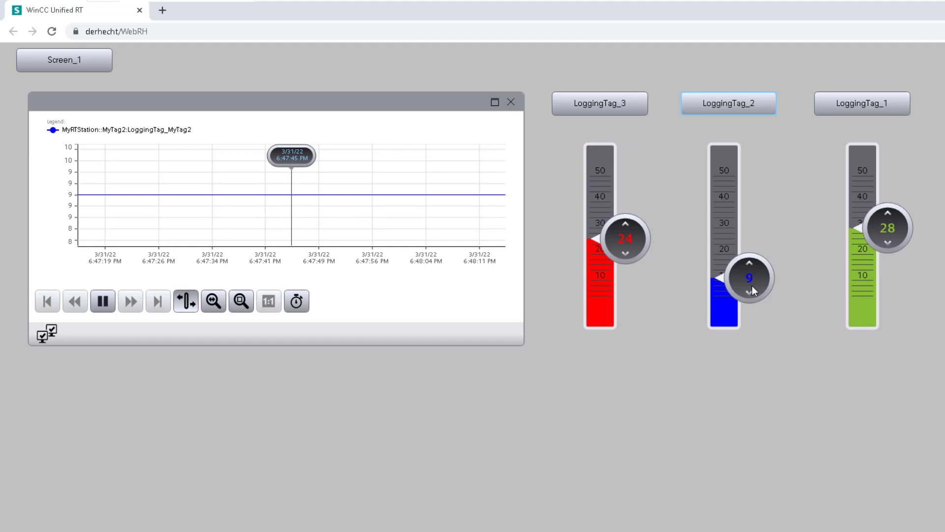
pyautogui.click(751, 298)
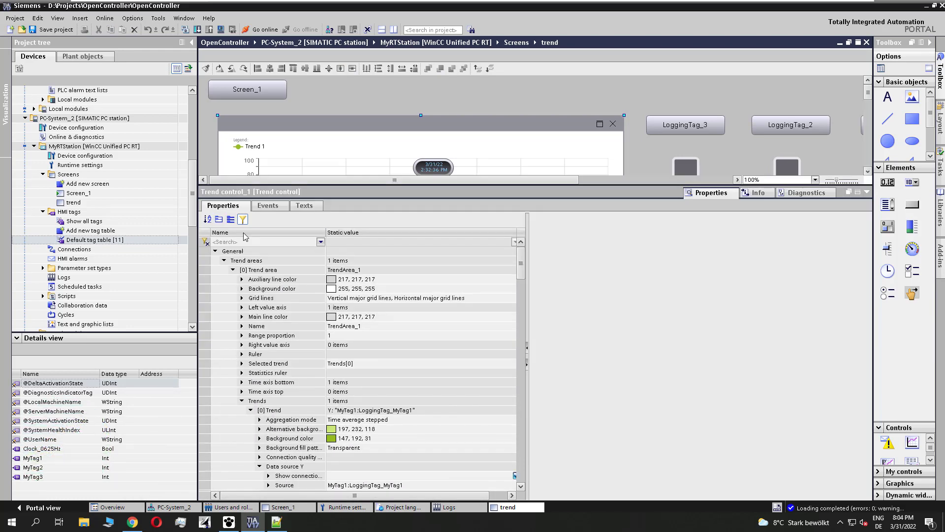
# Search 'tool' in the properties and enable Visibility for the '[17] Button - Select data connection' toolbar element
pyautogui.write('t')
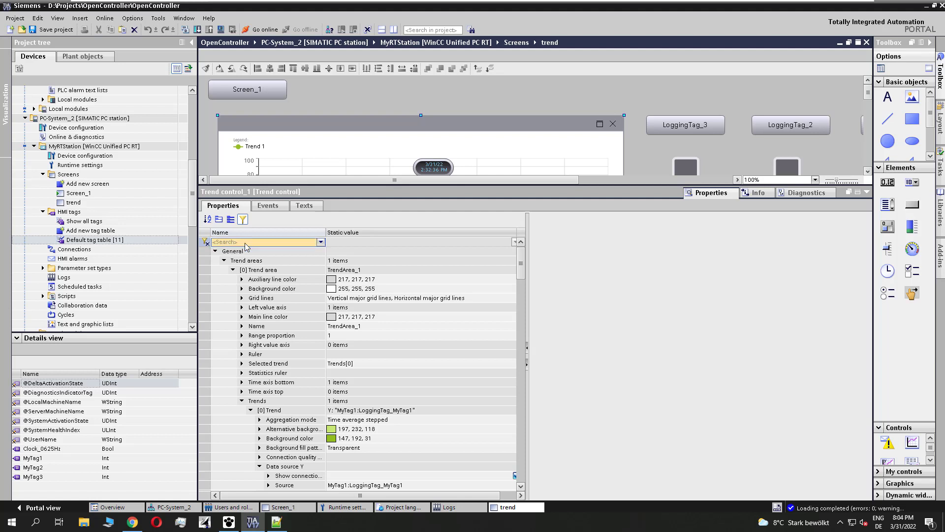
pyautogui.write('tool')
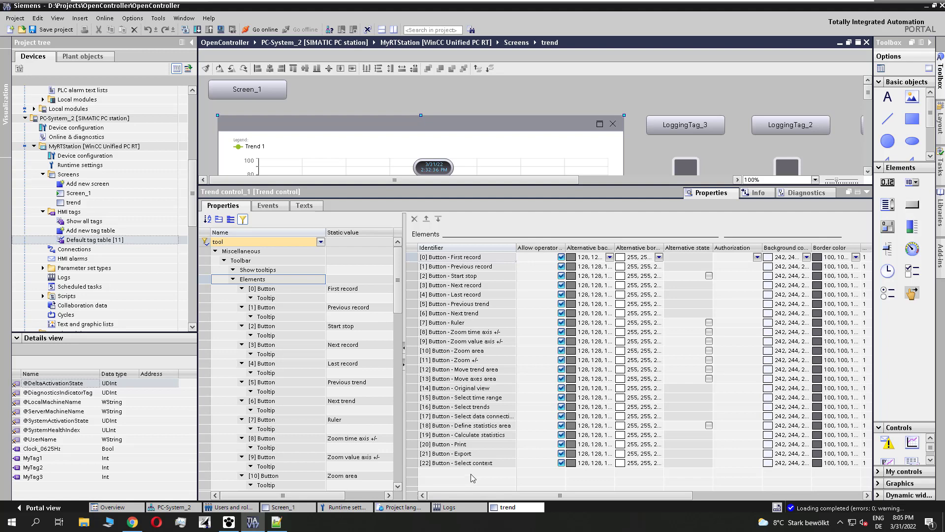
pyautogui.click(463, 416)
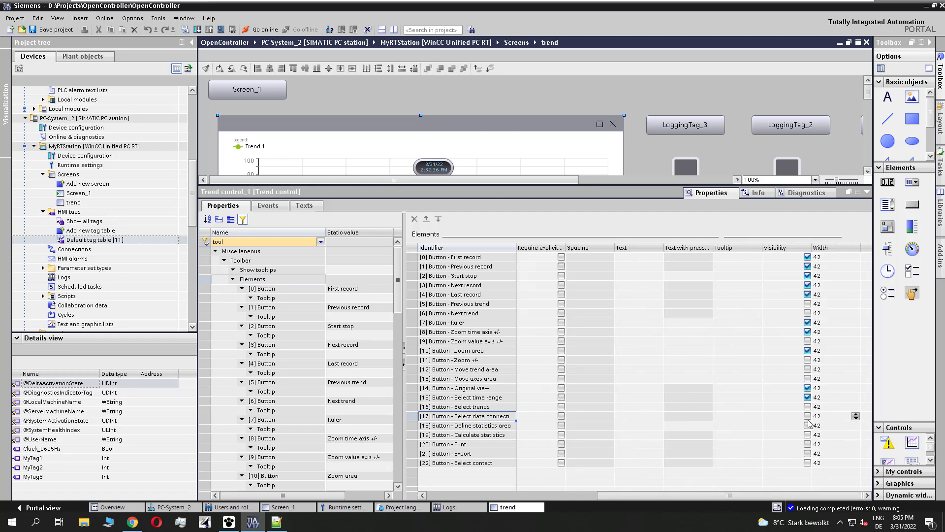
pyautogui.click(808, 415)
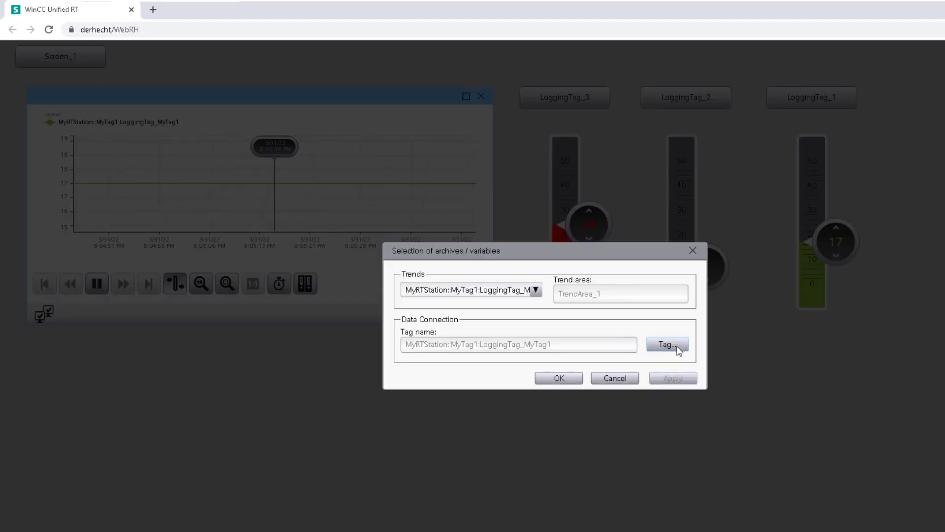
# In the Select data connection dialog, browse logging tags, pick LoggingTag_MyTag2 and confirm with OK
pyautogui.click(668, 345)
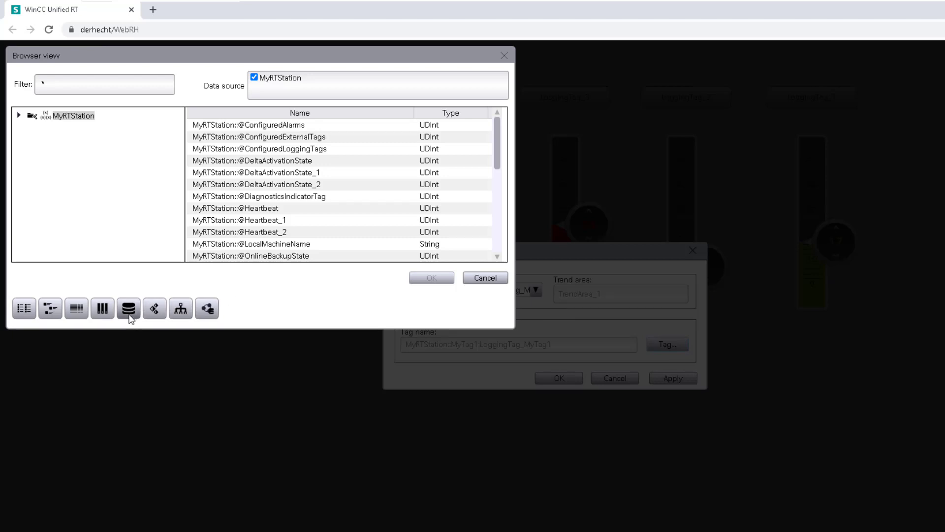
pyautogui.click(128, 308)
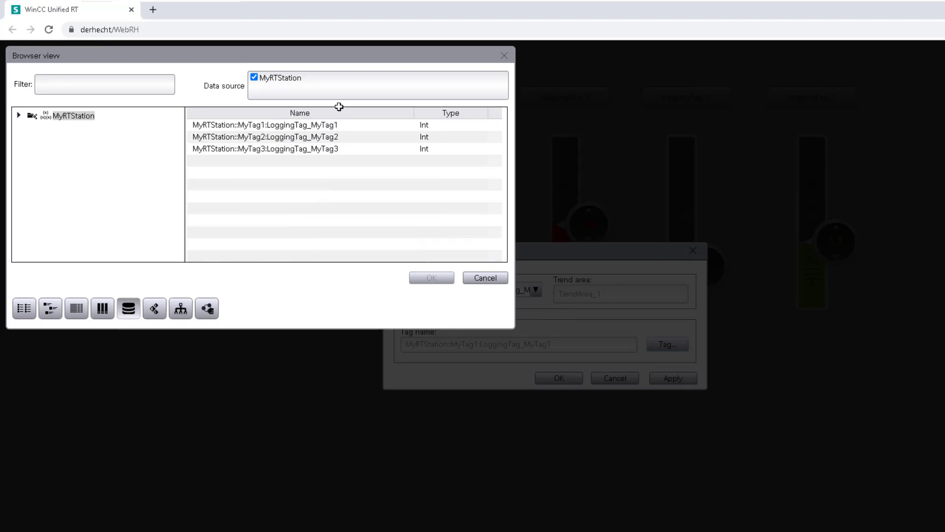
pyautogui.click(265, 137)
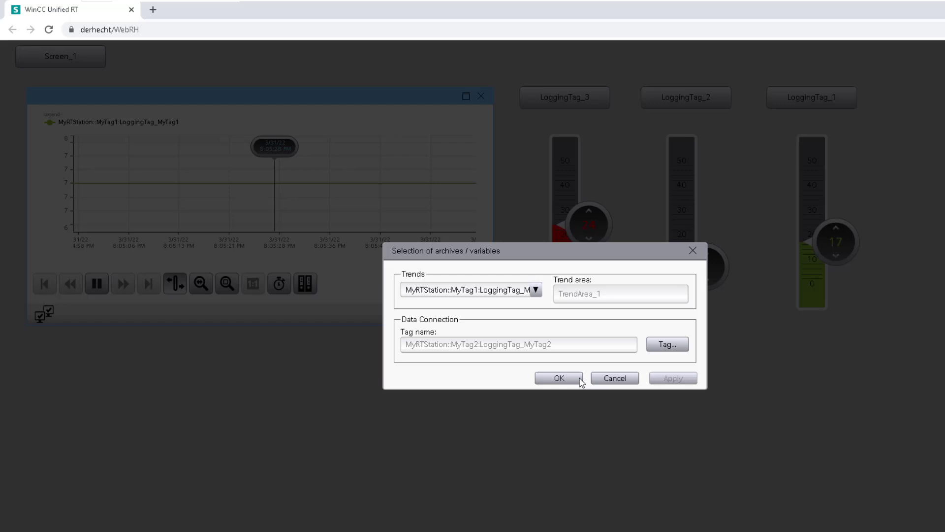
pyautogui.click(557, 378)
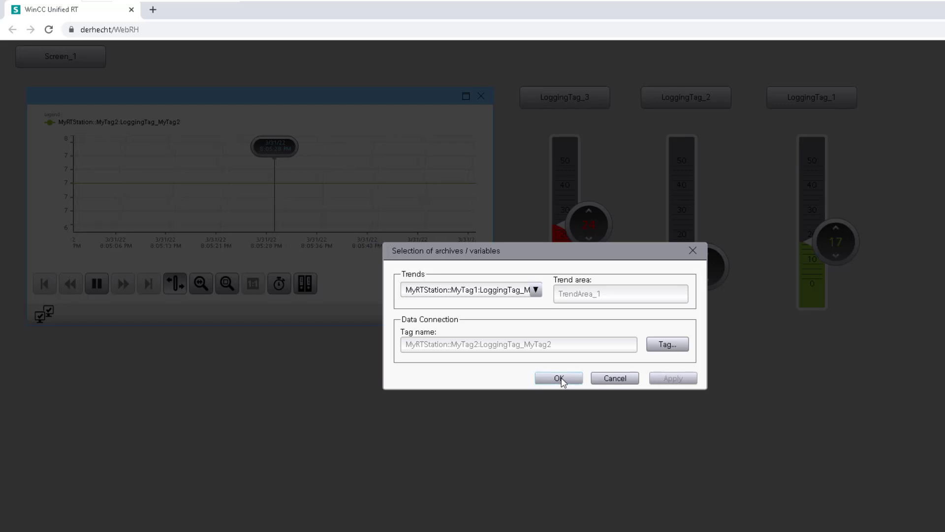
pyautogui.click(558, 378)
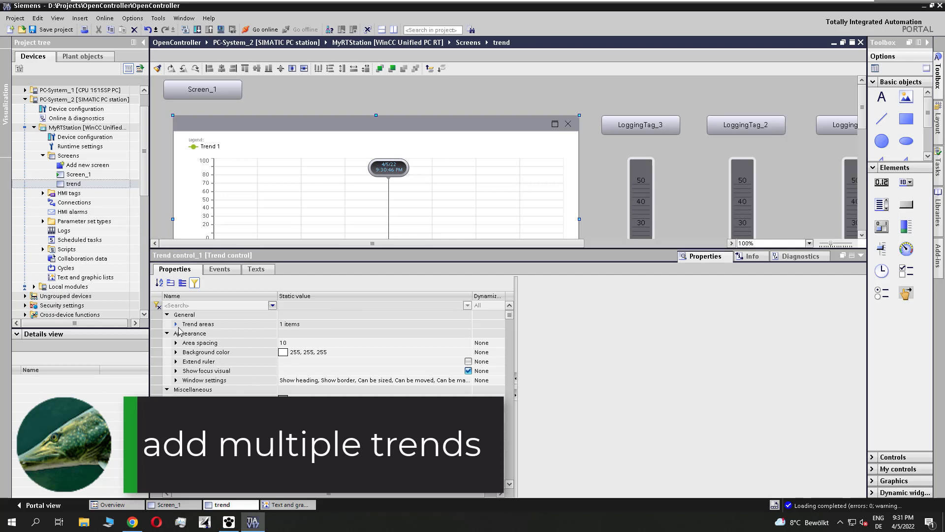
# Expand the trend area's Trends and set the visibility of the third trend entry
pyautogui.click(175, 324)
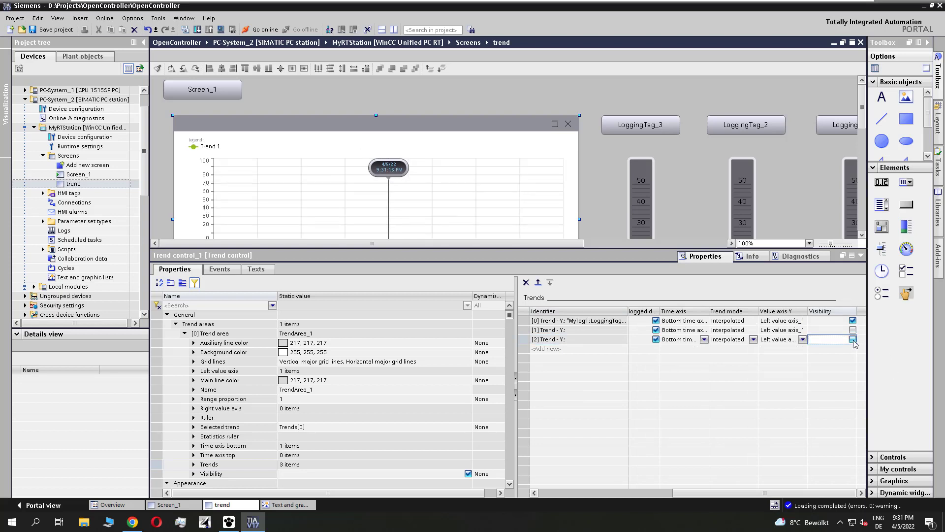
pyautogui.click(84, 277)
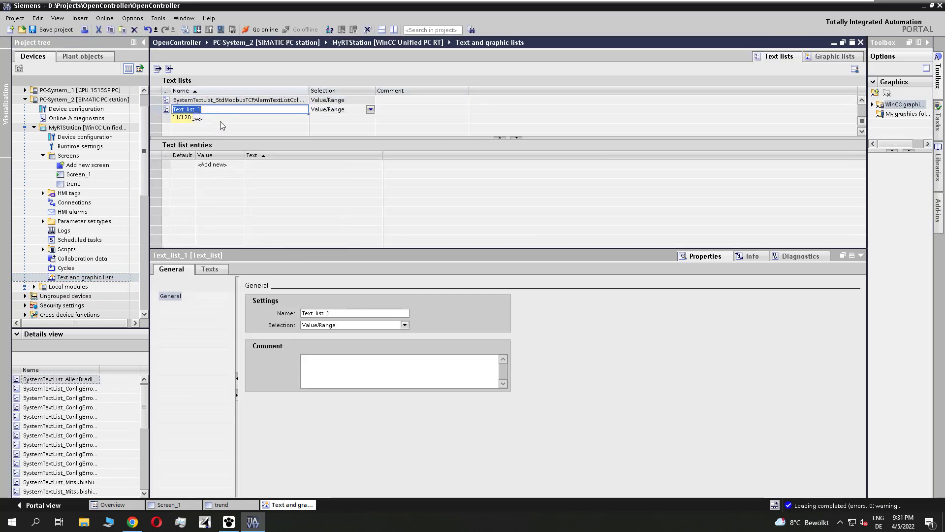
# Rename the text list to MyTrends, accept the delta load warning, and add entries Trend1, Trend2, Trend3 for values 0–2
pyautogui.write('MyTren')
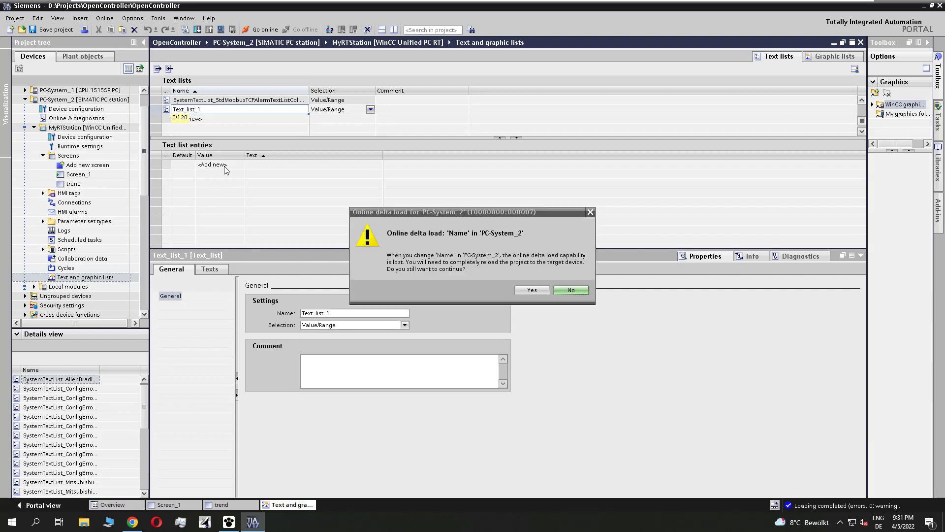
pyautogui.click(531, 290)
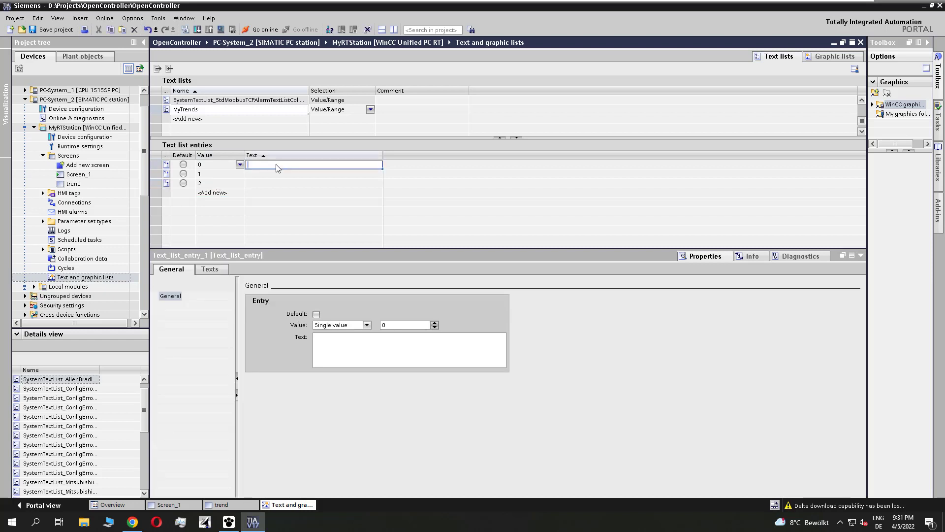
pyautogui.write('Trend1')
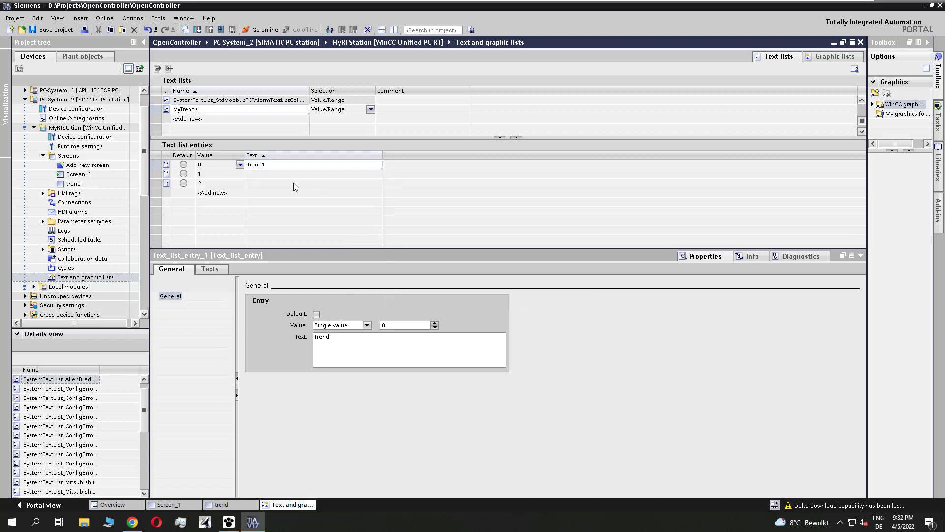
pyautogui.write('Trend2')
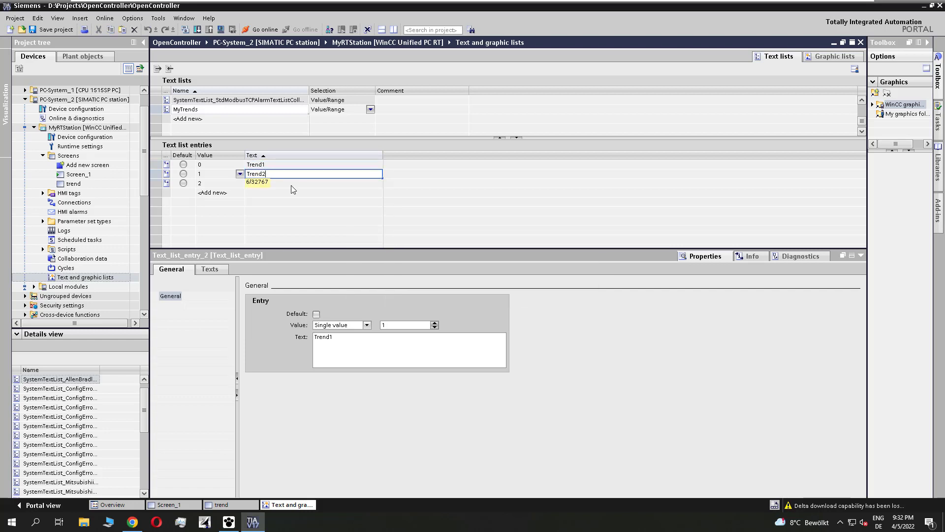
pyautogui.write('Trend3')
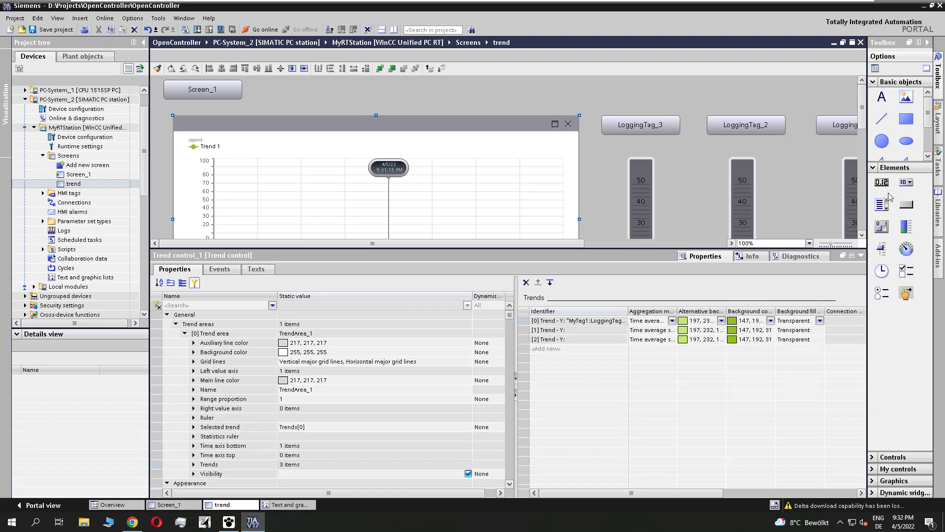
pyautogui.moveTo(906, 183)
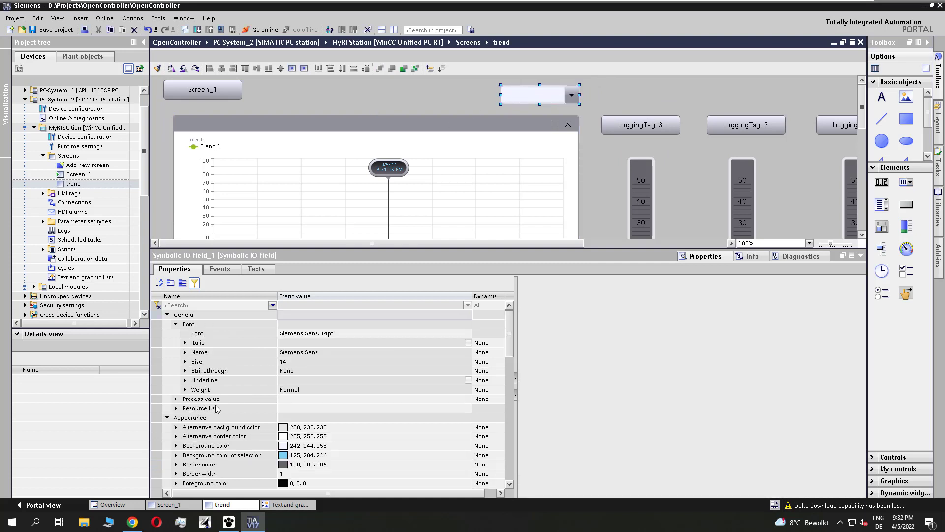
# Set the symbolic IO field's Resource list property to the MyTrends text list
pyautogui.click(361, 408)
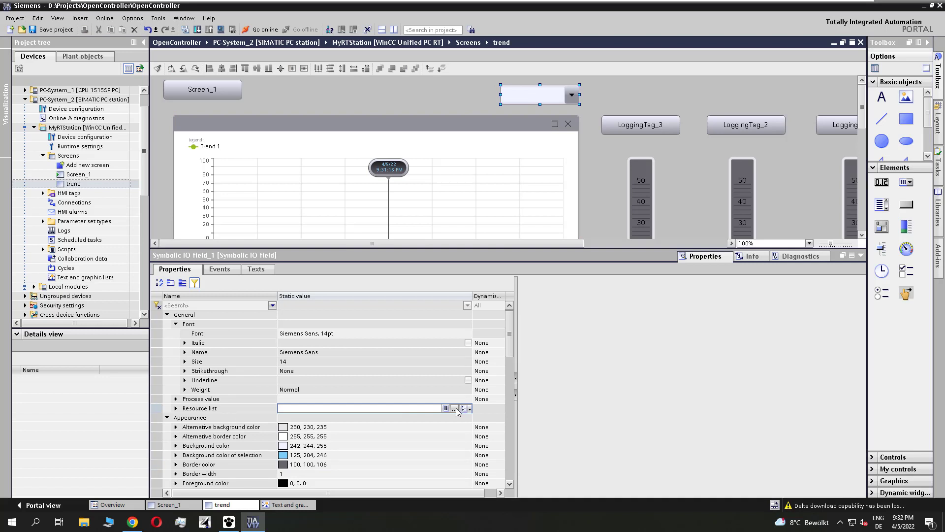
pyautogui.click(456, 408)
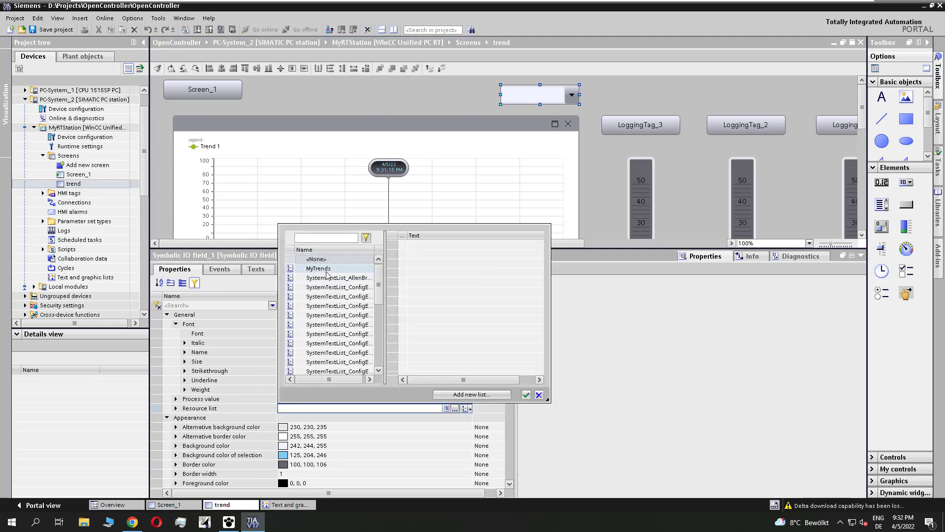
pyautogui.click(525, 394)
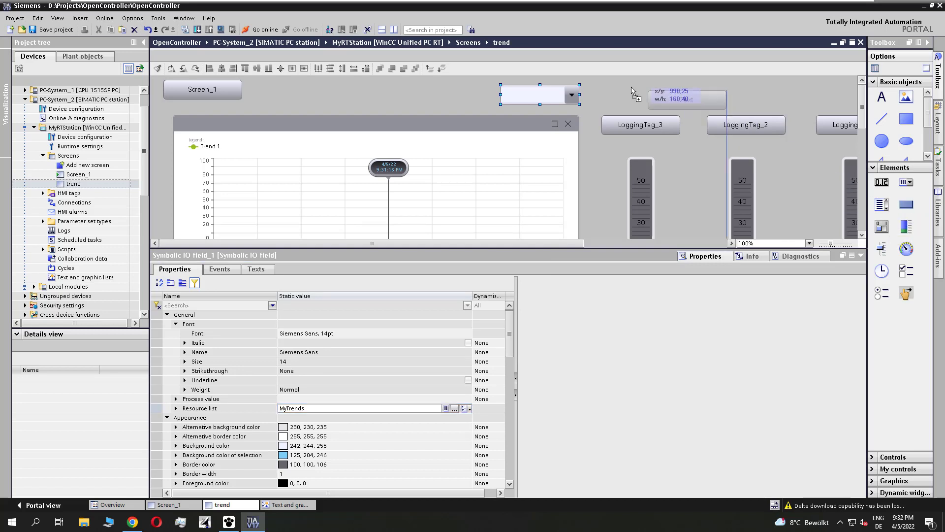
# Place a new button beside the IO field, label it ShowTrend and go to its event settings
pyautogui.click(632, 95)
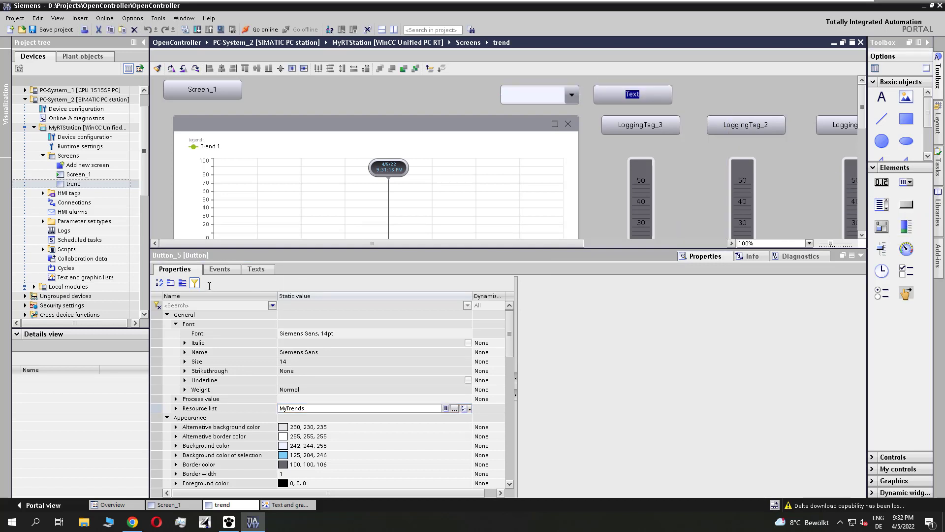
pyautogui.click(256, 269)
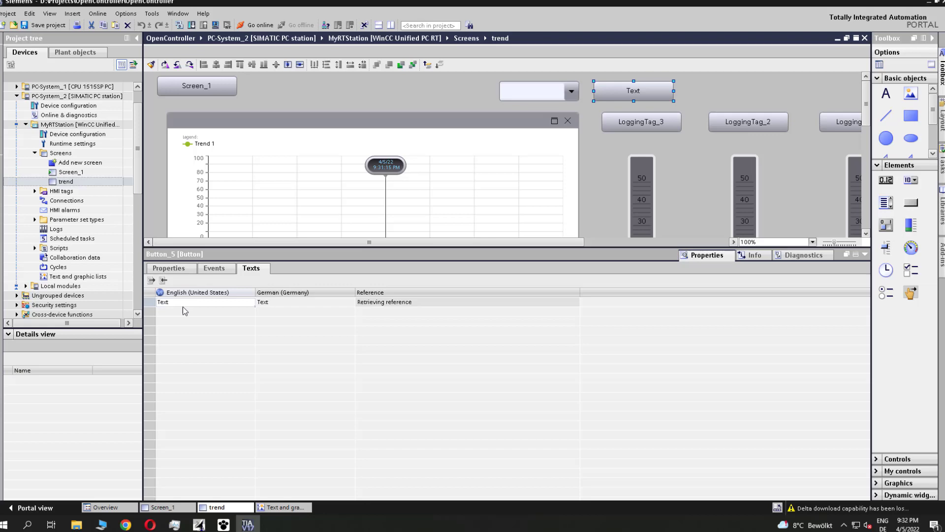
pyautogui.write('ShowTrend')
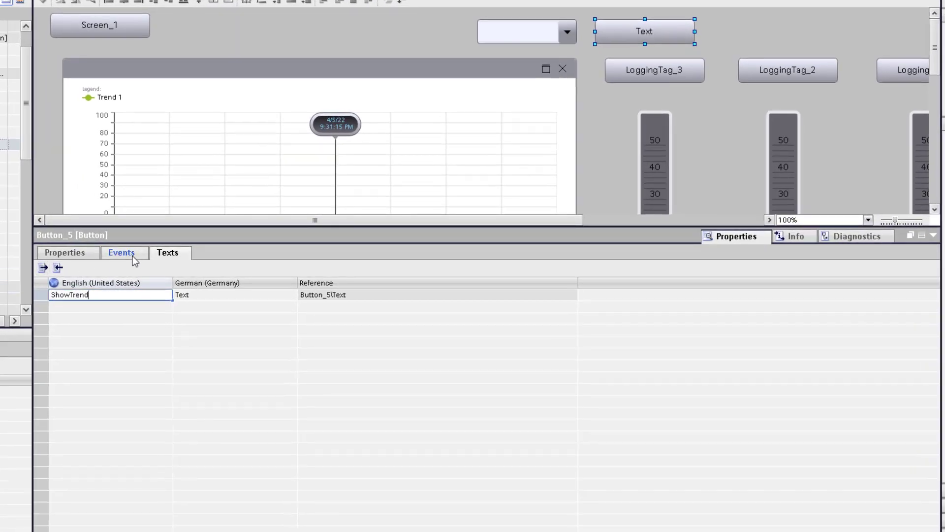
pyautogui.click(121, 252)
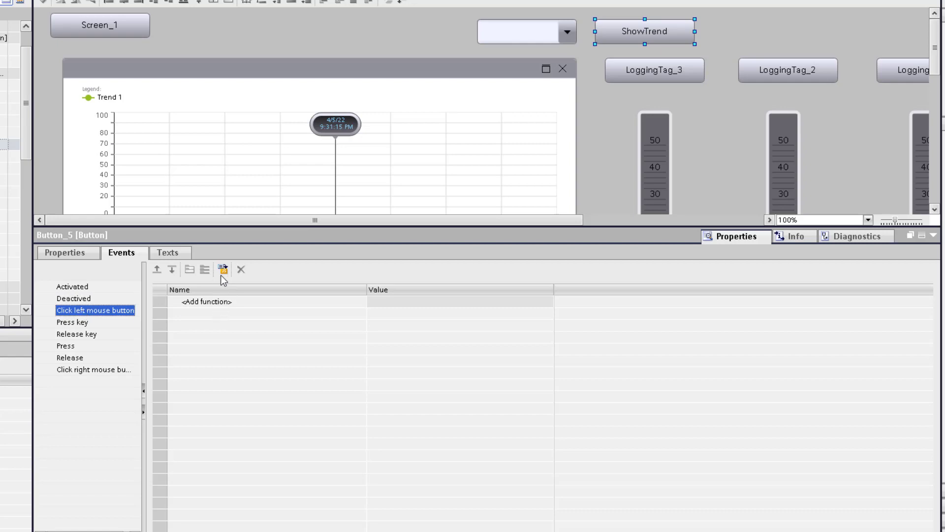
# In the click script, declare TrendNumber from Screen.Items("Symbolic IO field_1").ProcessValue
pyautogui.click(222, 270)
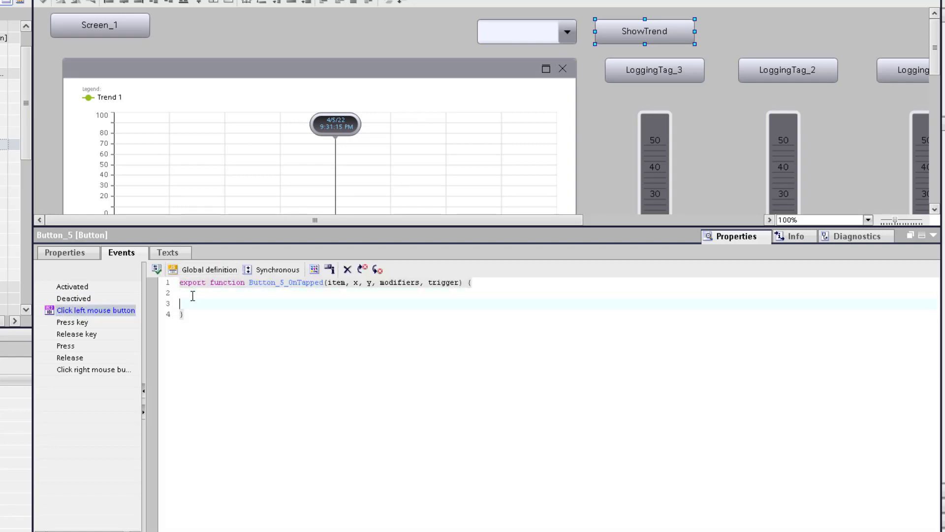
pyautogui.write('let')
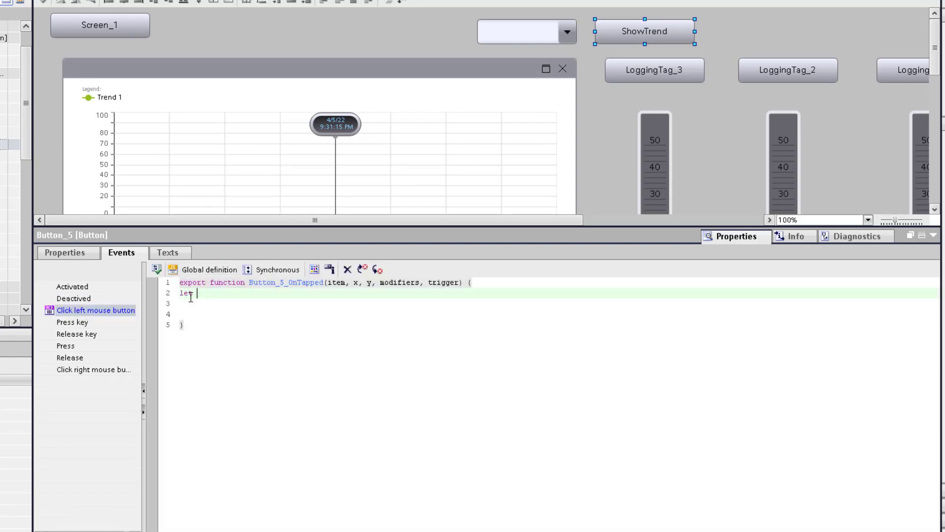
pyautogui.write('TrendNumber =')
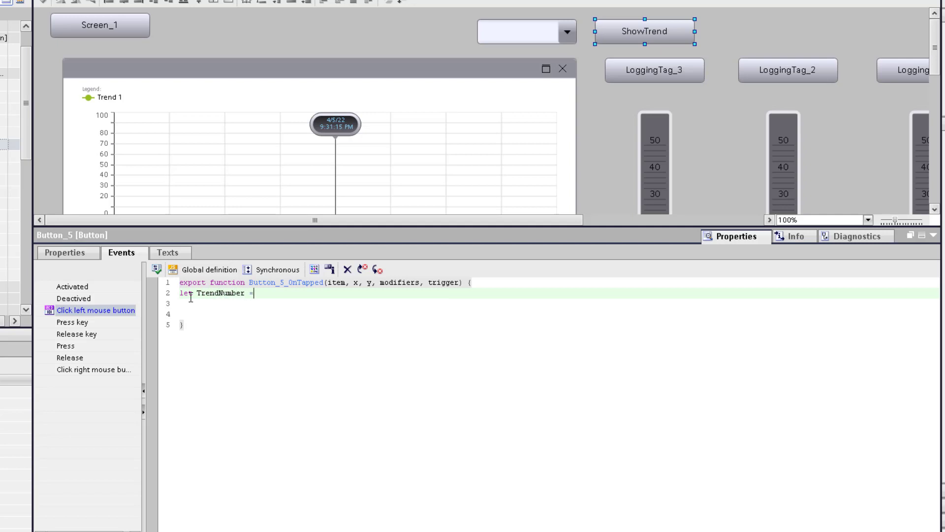
pyautogui.write('Screen.Items')
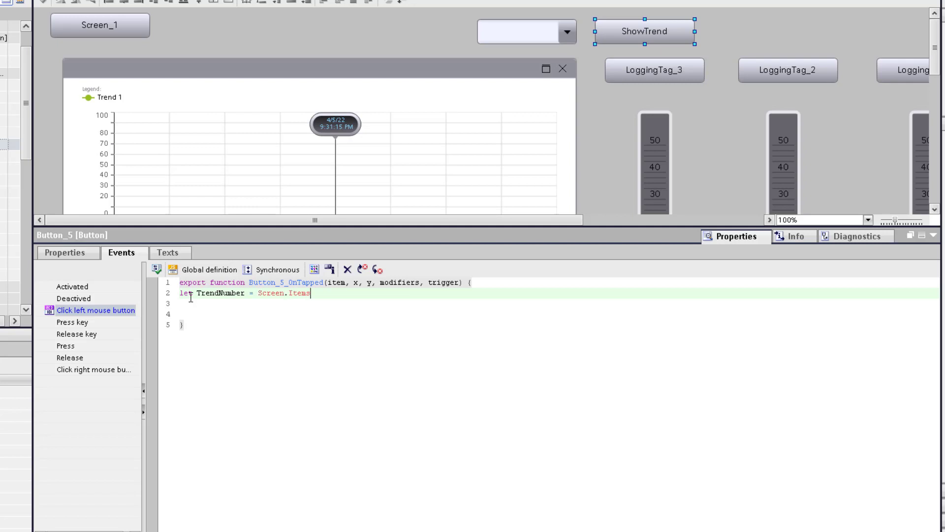
pyautogui.write('(')
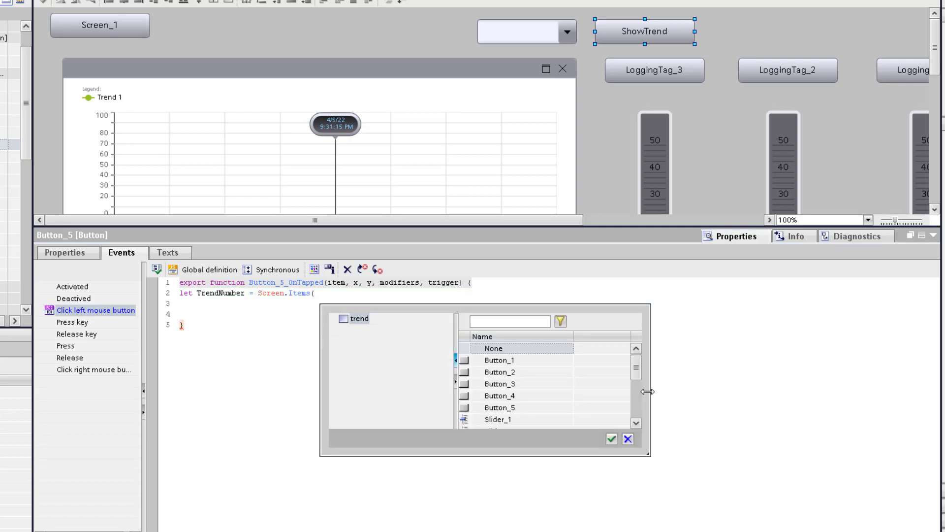
pyautogui.click(628, 438)
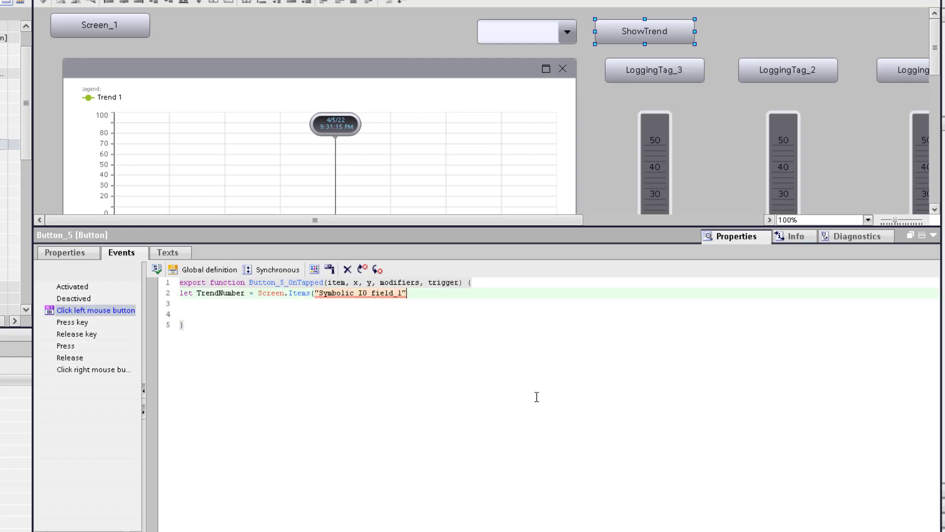
pyautogui.write('.P')
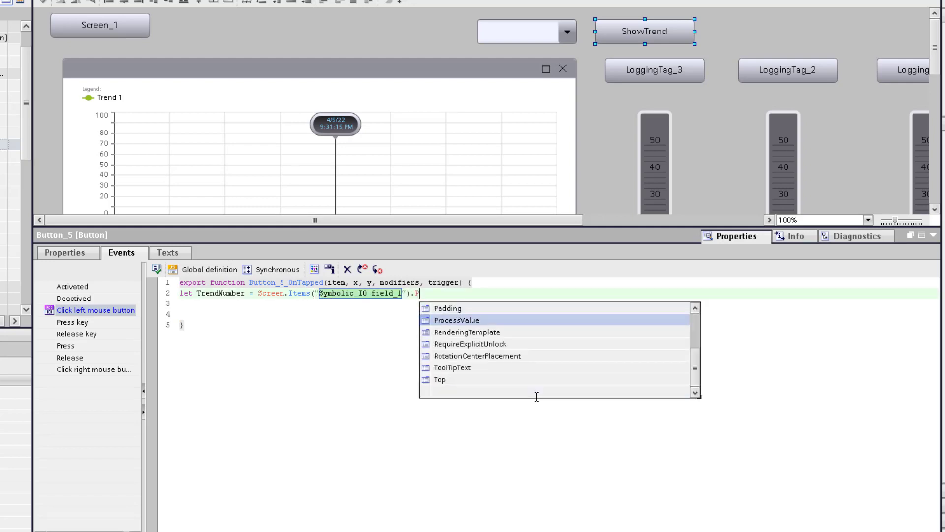
pyautogui.doubleClick(456, 320)
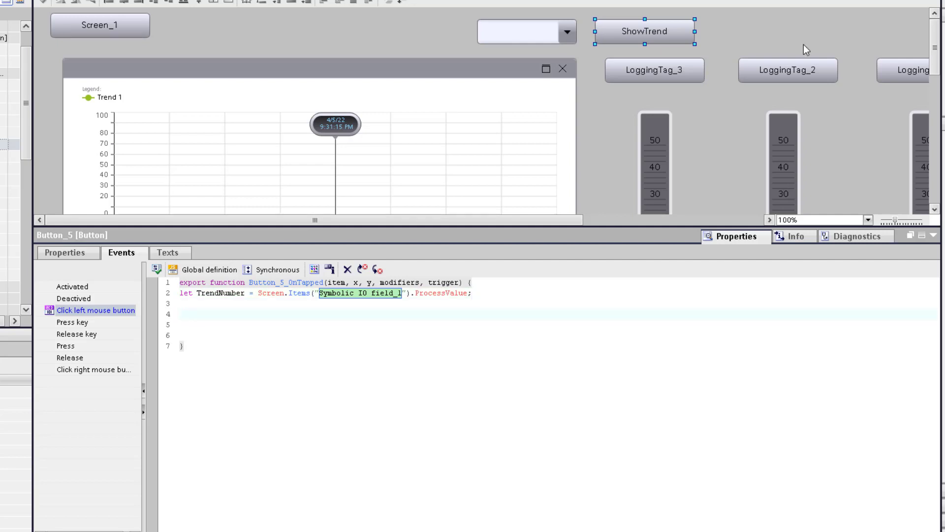
# Add a statement setting the selected trend's Visible property to true instead of its line colour
pyautogui.click(653, 69)
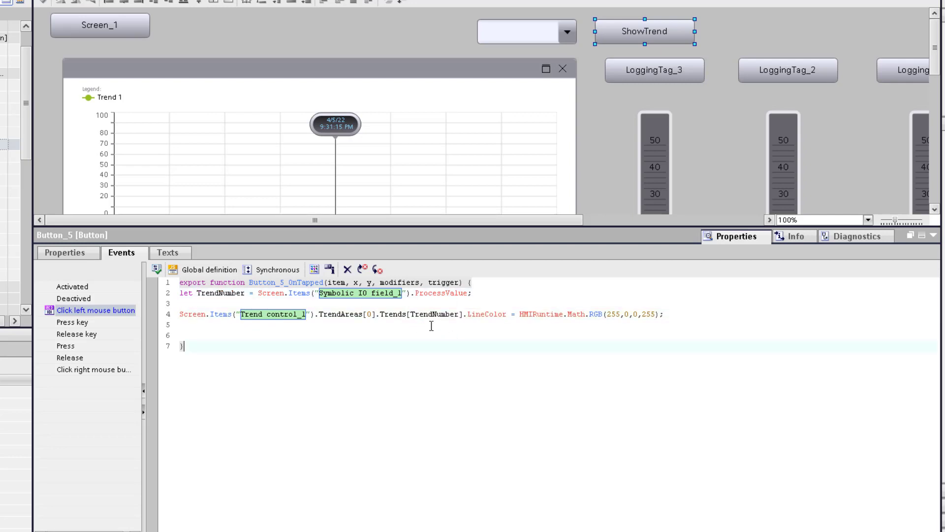
pyautogui.doubleClick(479, 314)
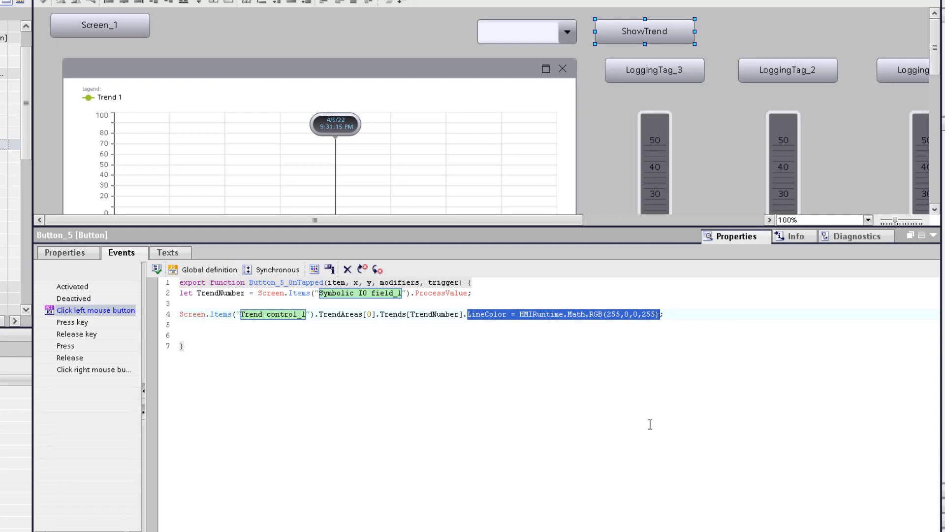
pyautogui.press('Delete')
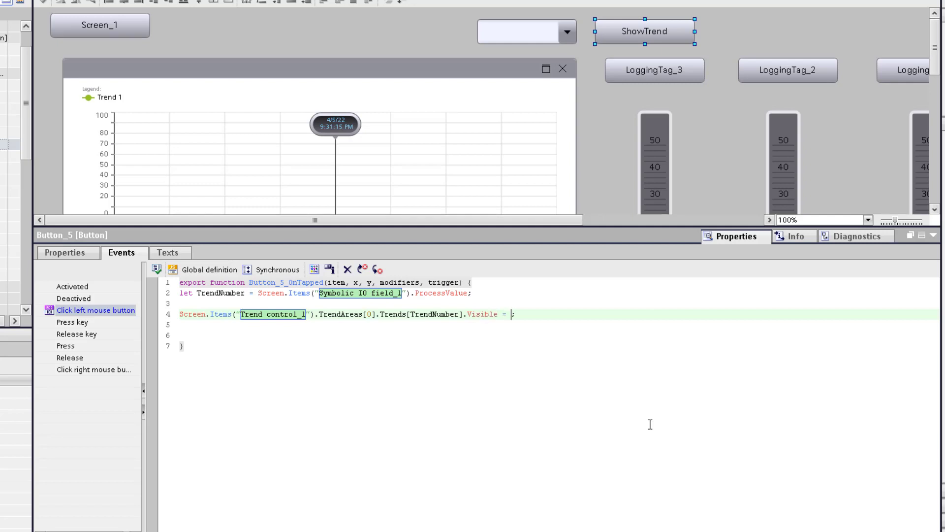
pyautogui.write('true')
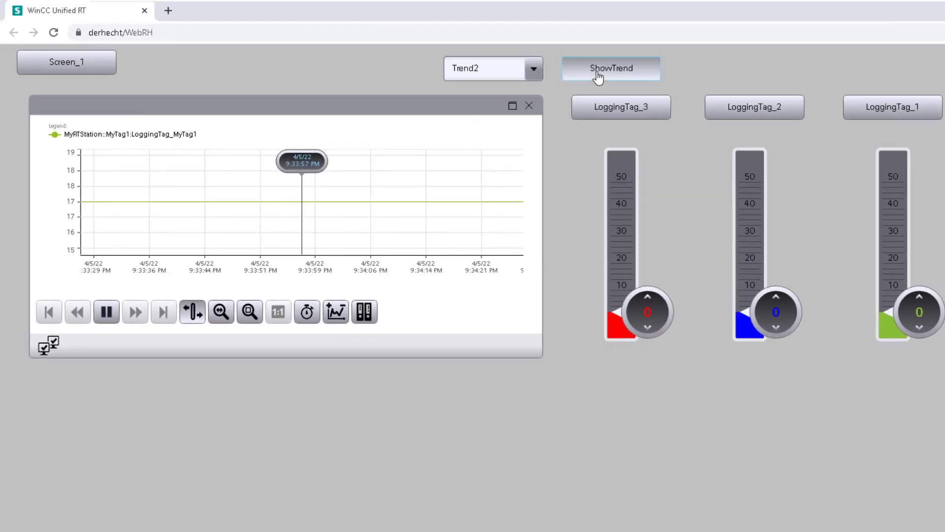
# Show Trend2 and Trend3 via ShowTrend in runtime, then check and close the trend selection dialog
pyautogui.click(610, 67)
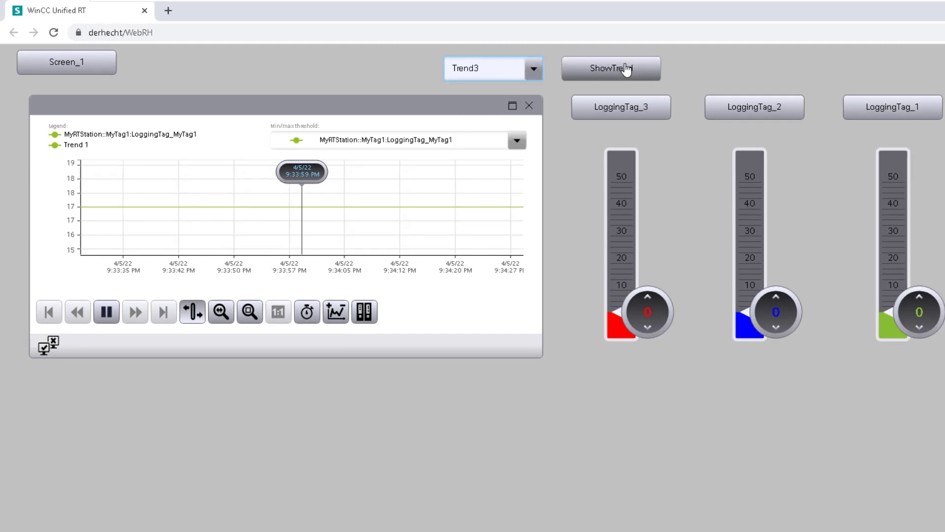
pyautogui.click(611, 68)
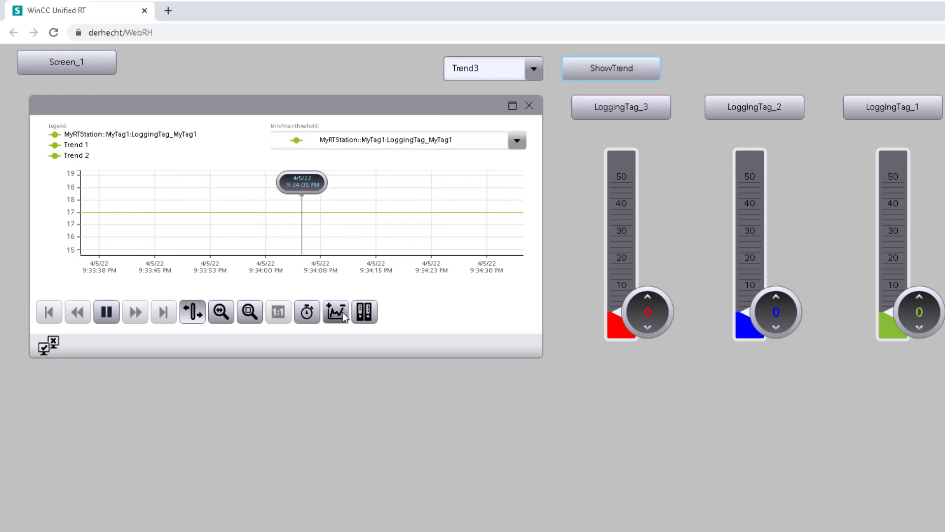
pyautogui.click(364, 312)
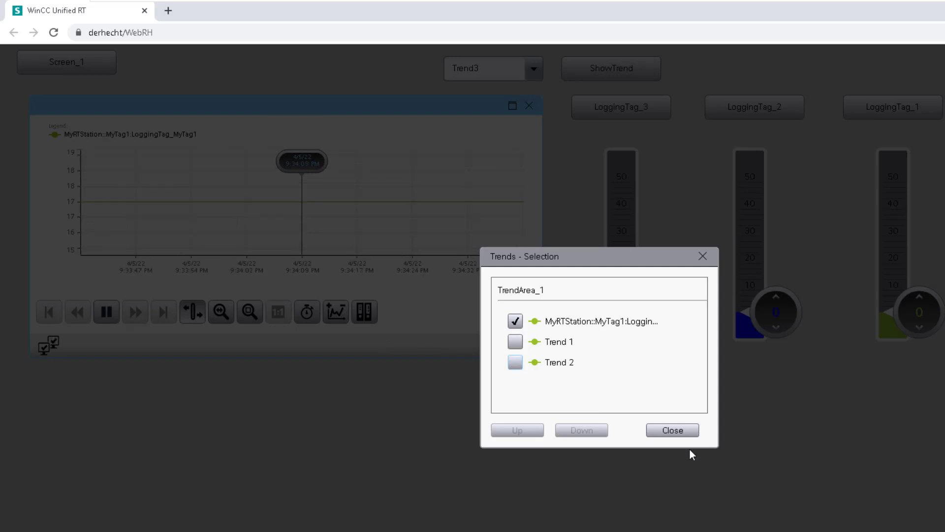
pyautogui.click(672, 431)
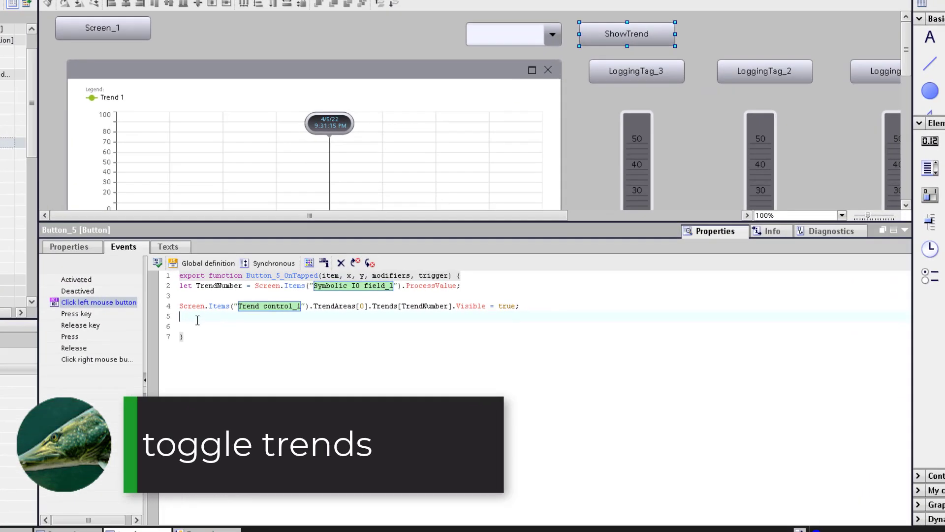
# Wrap the script in an if...else snippet that sets Visible = false when the trend is already visible
pyautogui.rightClick(199, 323)
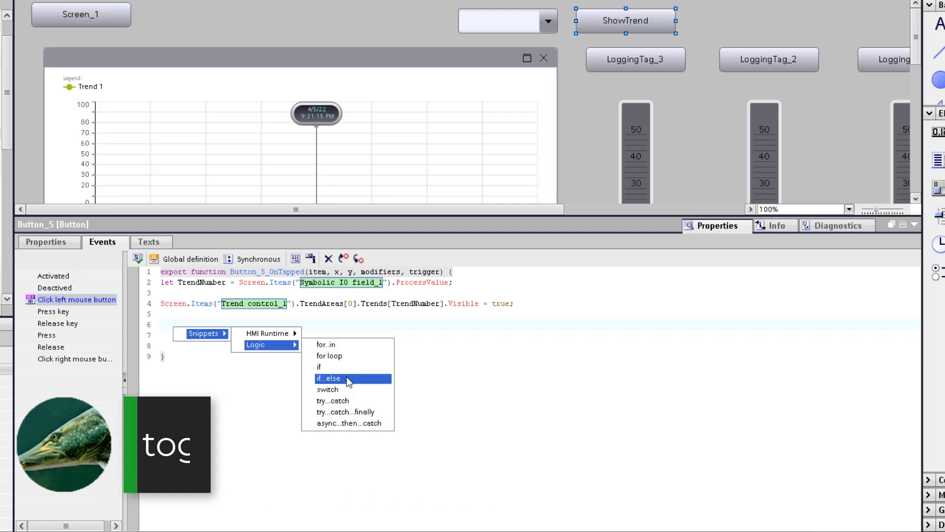
pyautogui.click(329, 378)
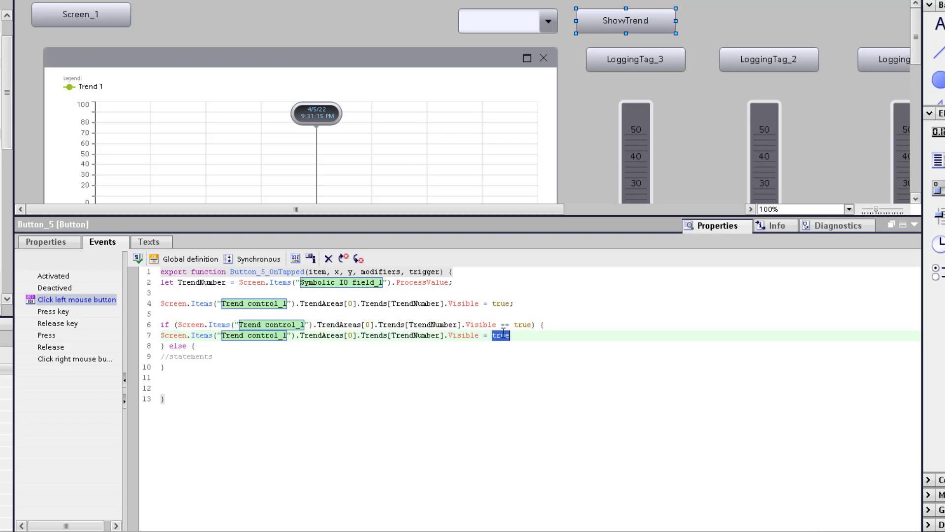
pyautogui.write('false')
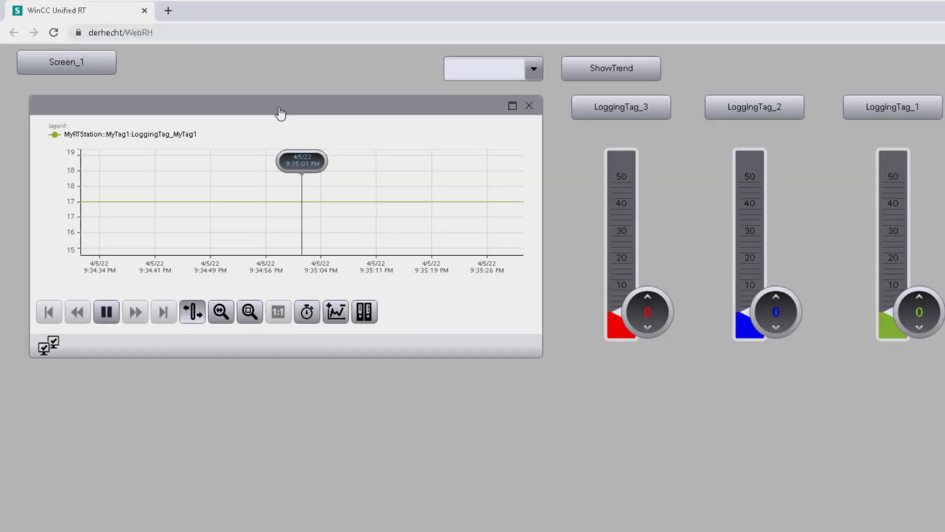
# In runtime, toggle Trend2's visibility with ShowTrend, then toggle Trend1 the same way
pyautogui.click(610, 68)
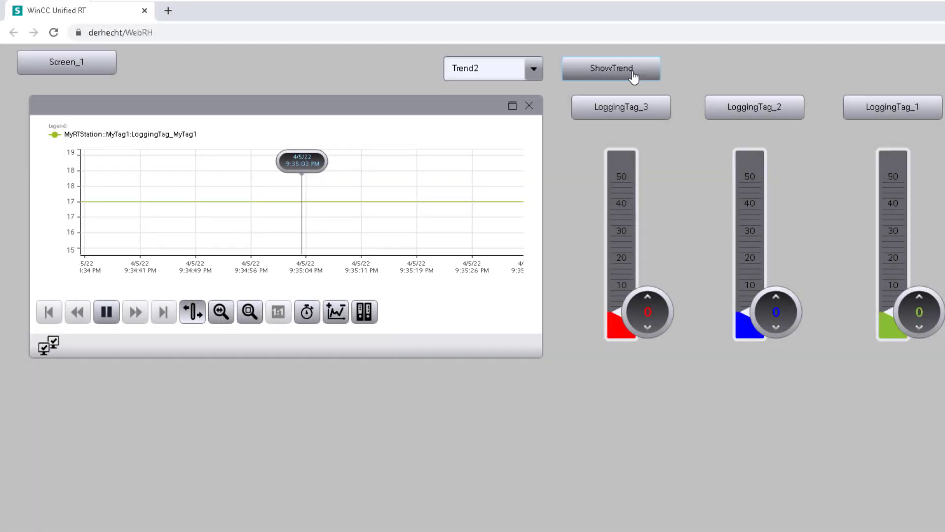
pyautogui.click(532, 68)
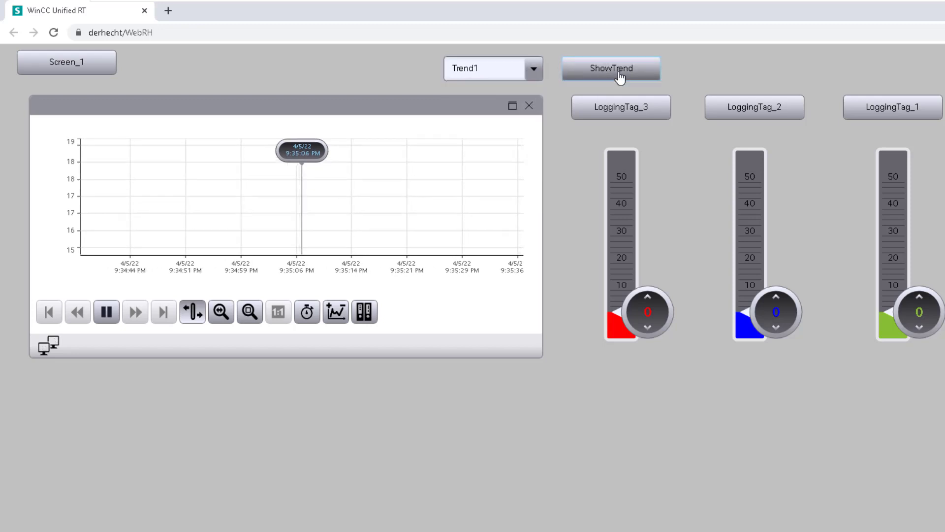
pyautogui.click(611, 68)
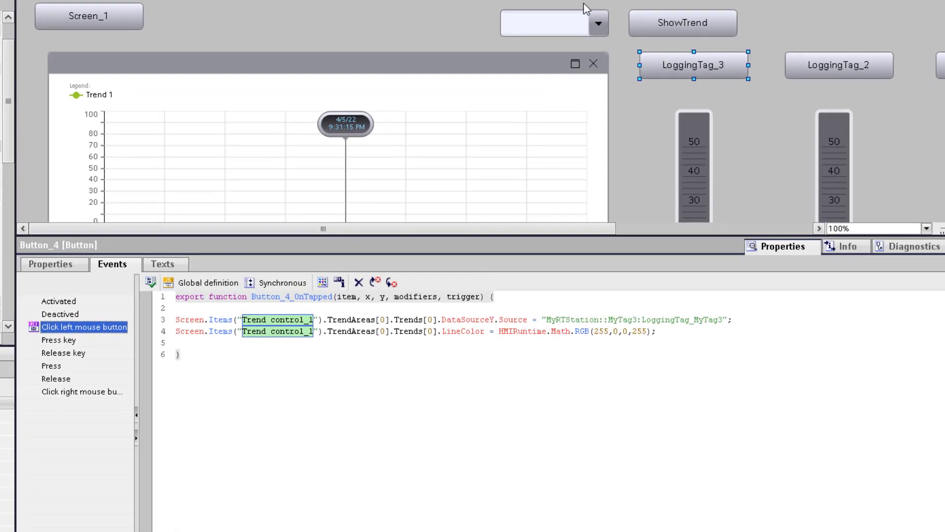
# Insert let TrendNumber = Screen.Items("Symbolic IO field_1").ProcessValue; at the top of the LoggingTag_3 script
pyautogui.click(681, 23)
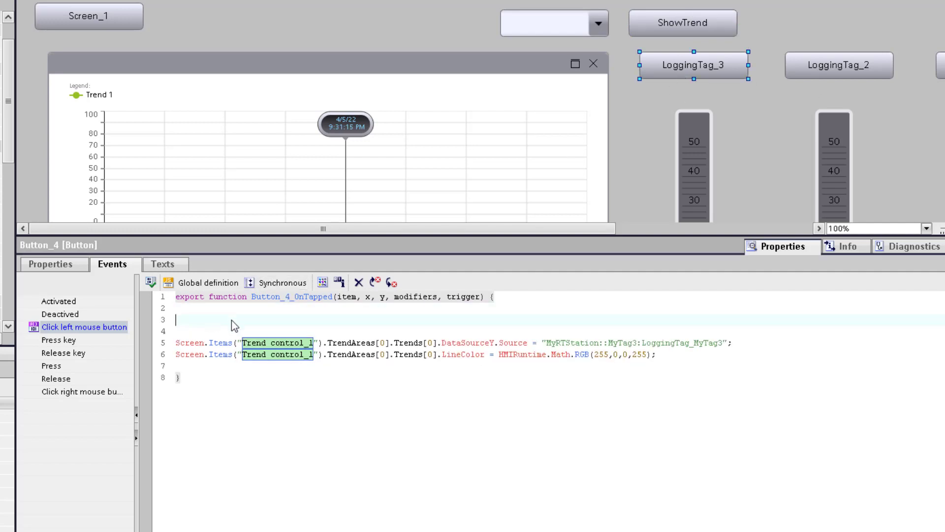
pyautogui.write('let TrendNumber = Screen.Items("Symbolic IO field_1").ProcessValue;')
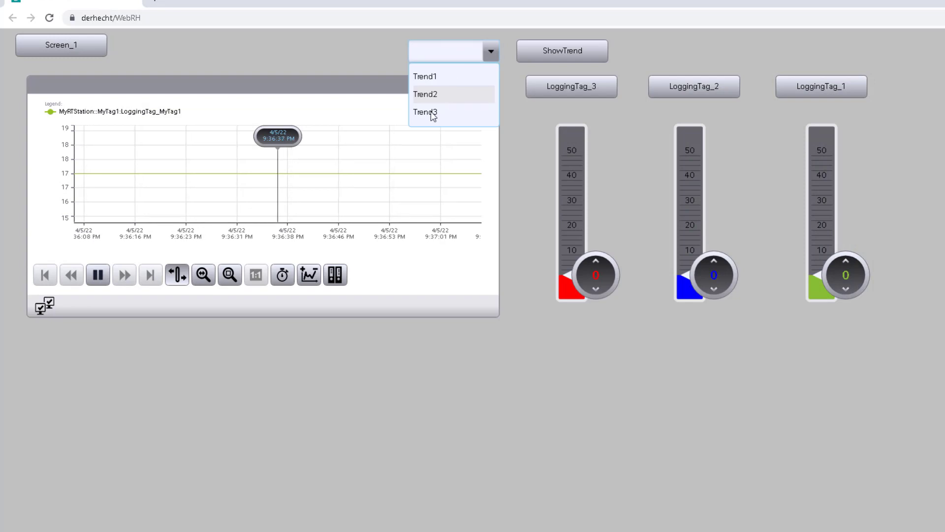
# In runtime, assign LoggingTag_2 to Trend3, then choose Trend2 and assign LoggingTag_3 to it
pyautogui.click(425, 113)
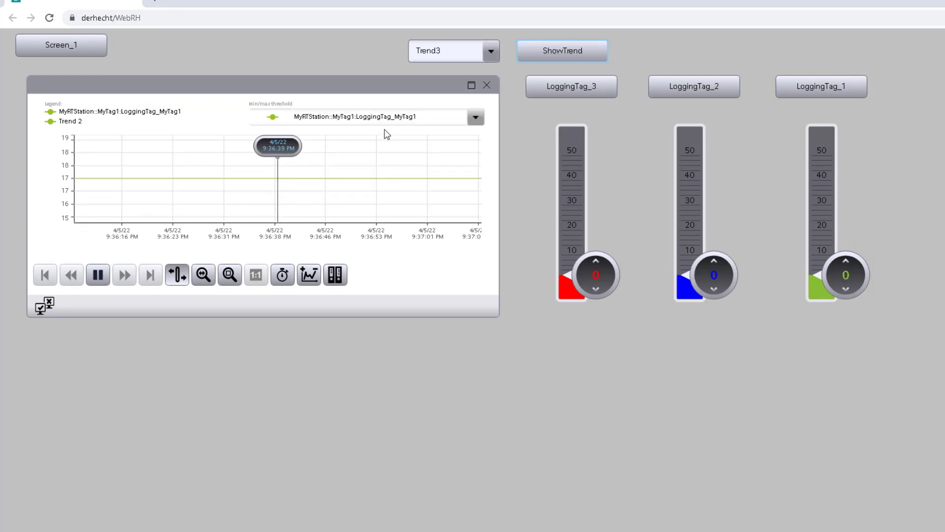
pyautogui.click(694, 87)
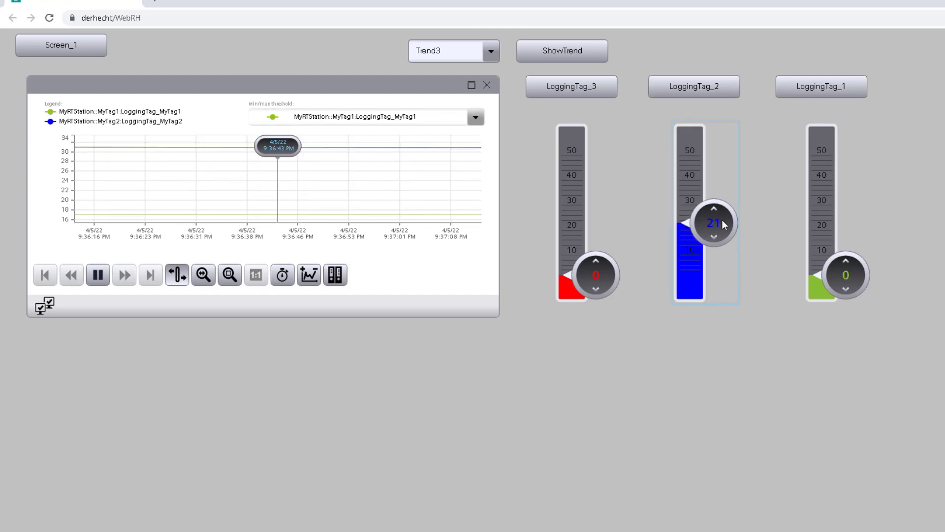
pyautogui.click(490, 50)
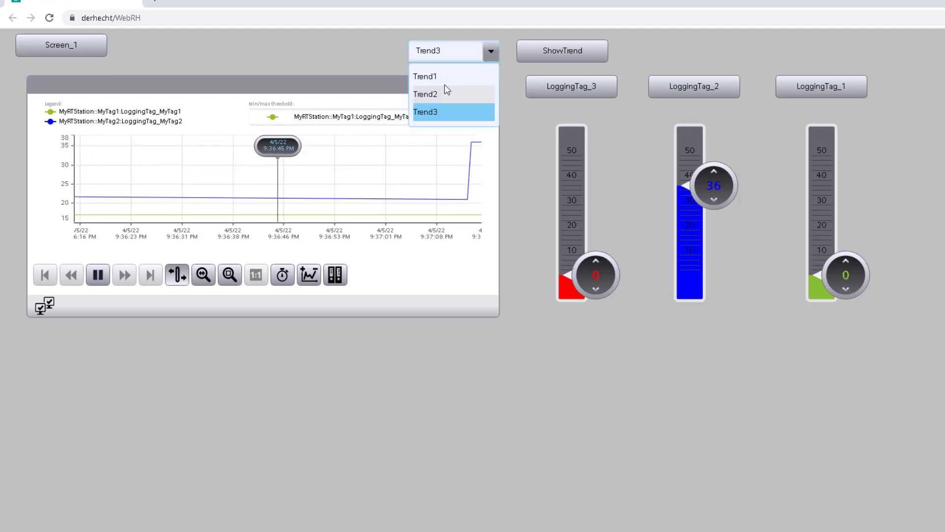
pyautogui.click(425, 95)
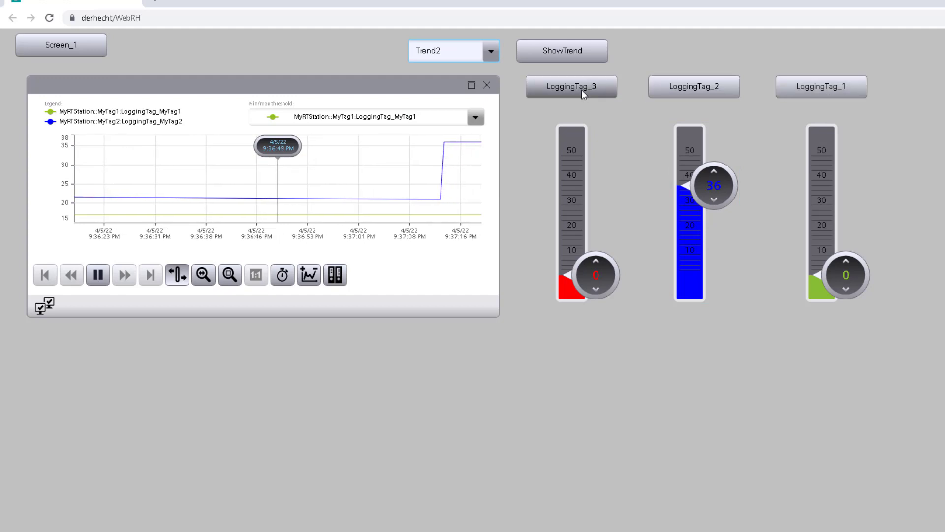
pyautogui.click(571, 87)
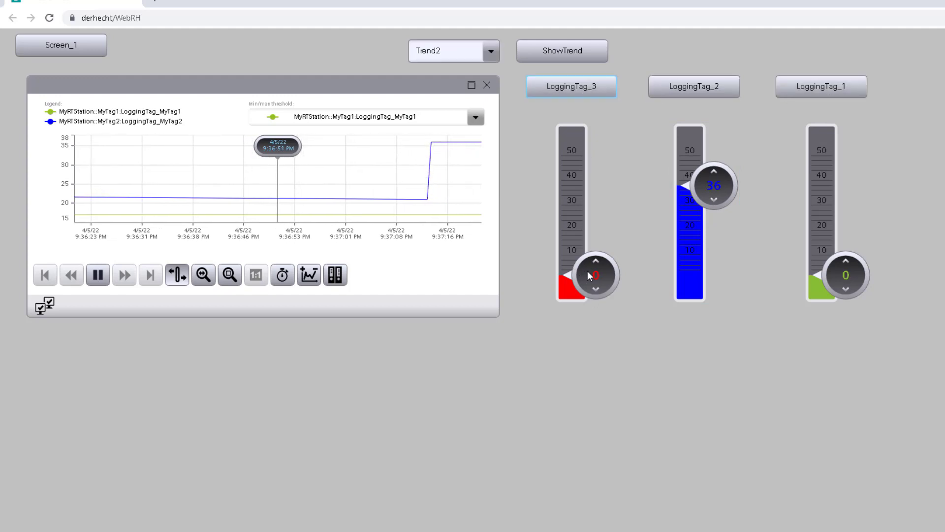